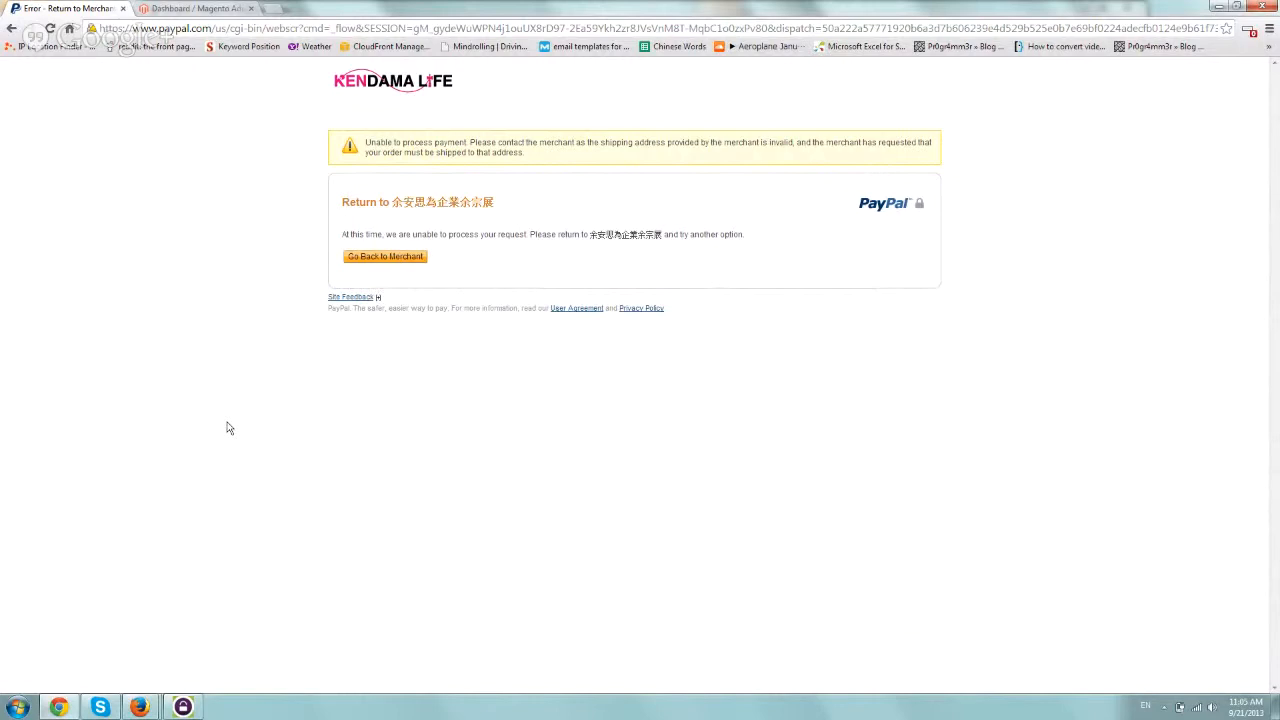
{"action": "mouse_move", "coordinate": [824, 256]}
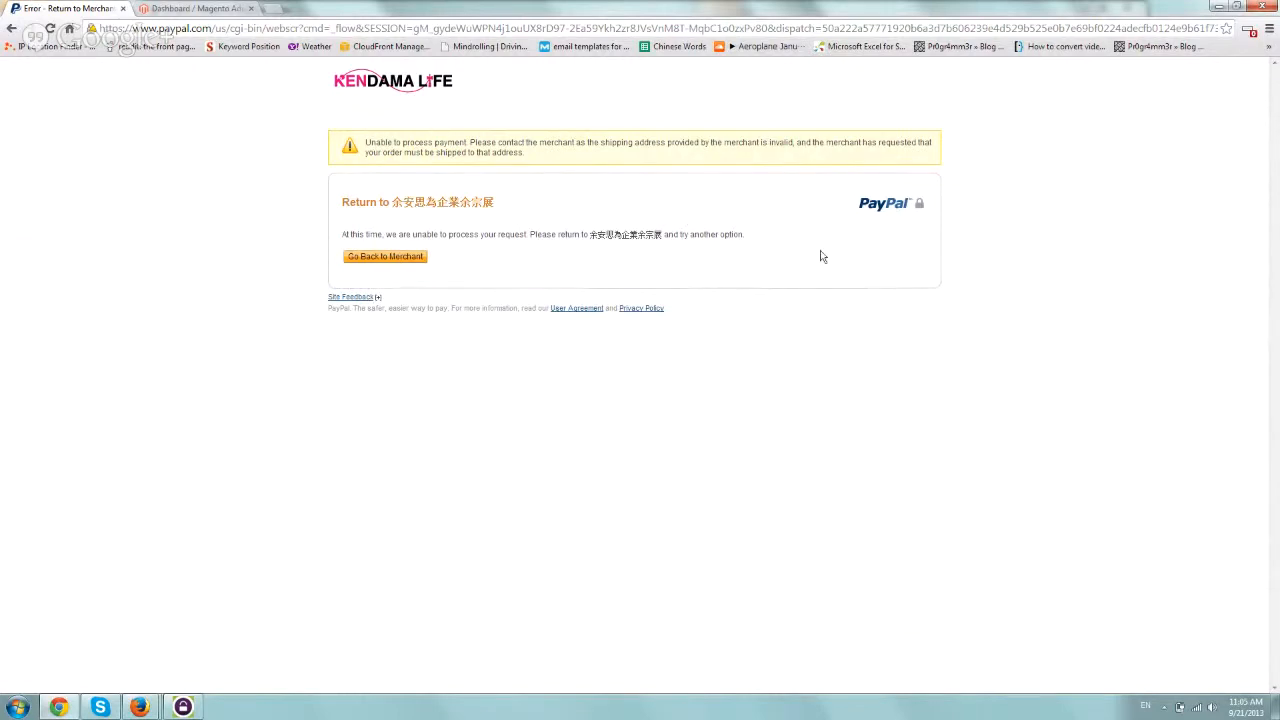
{"action": "mouse_move", "coordinate": [864, 254]}
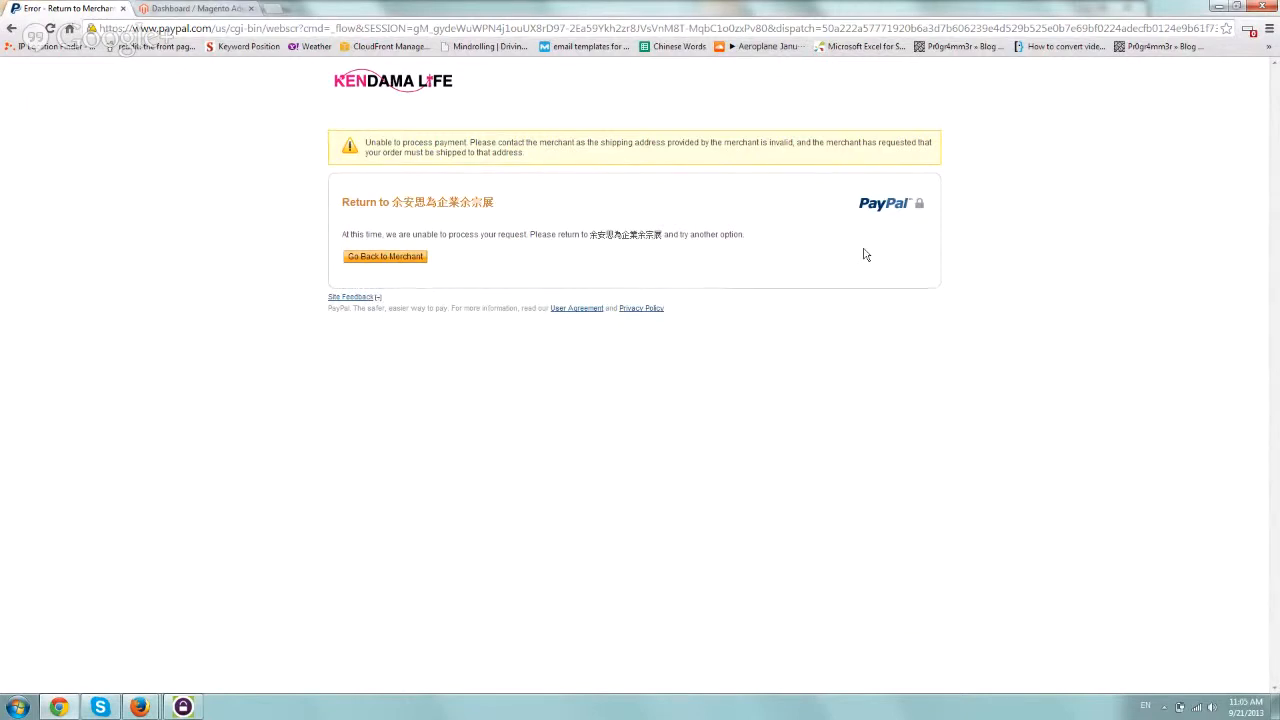
{"action": "mouse_move", "coordinate": [608, 162]}
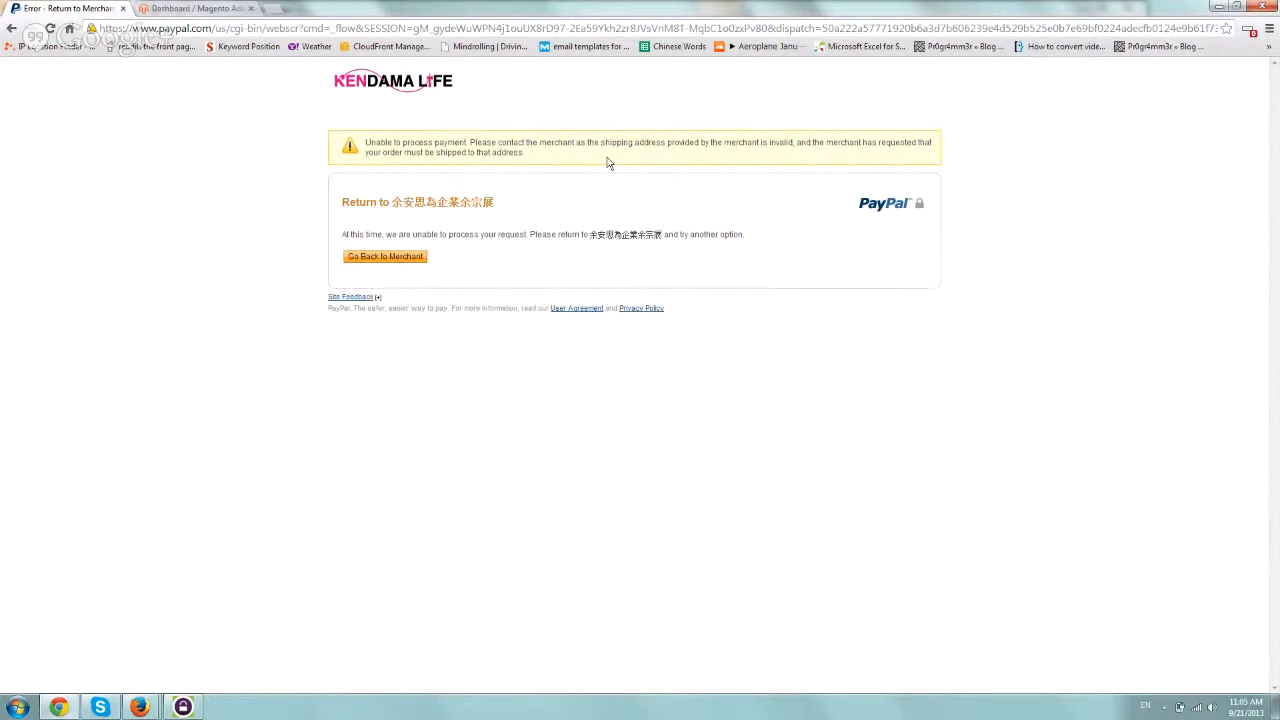
{"action": "mouse_move", "coordinate": [670, 384]}
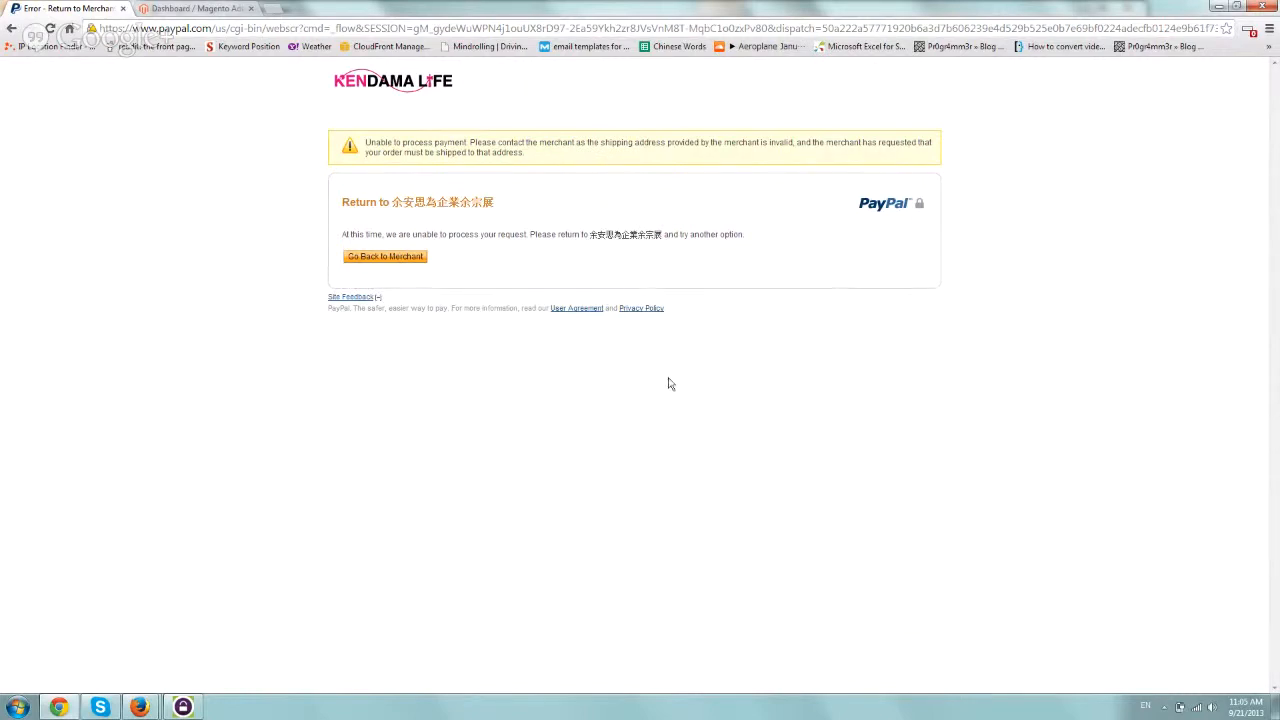
{"action": "mouse_move", "coordinate": [884, 448]}
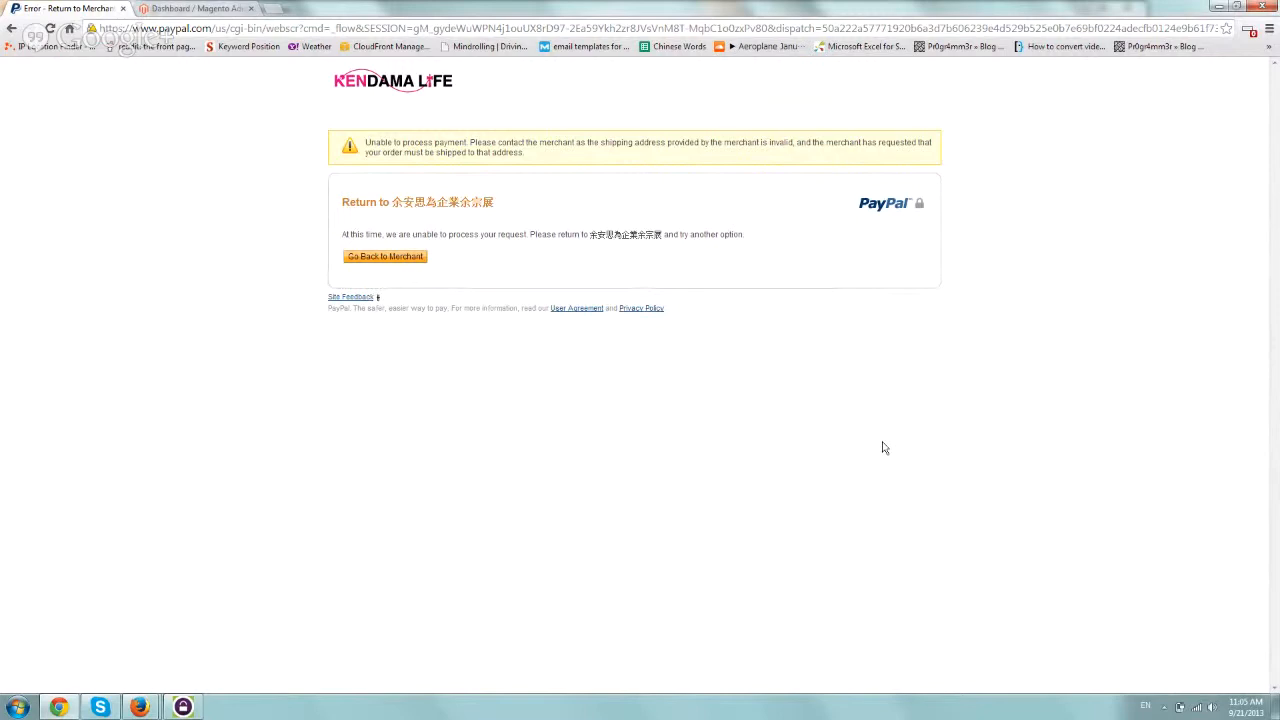
{"action": "mouse_move", "coordinate": [430, 334]}
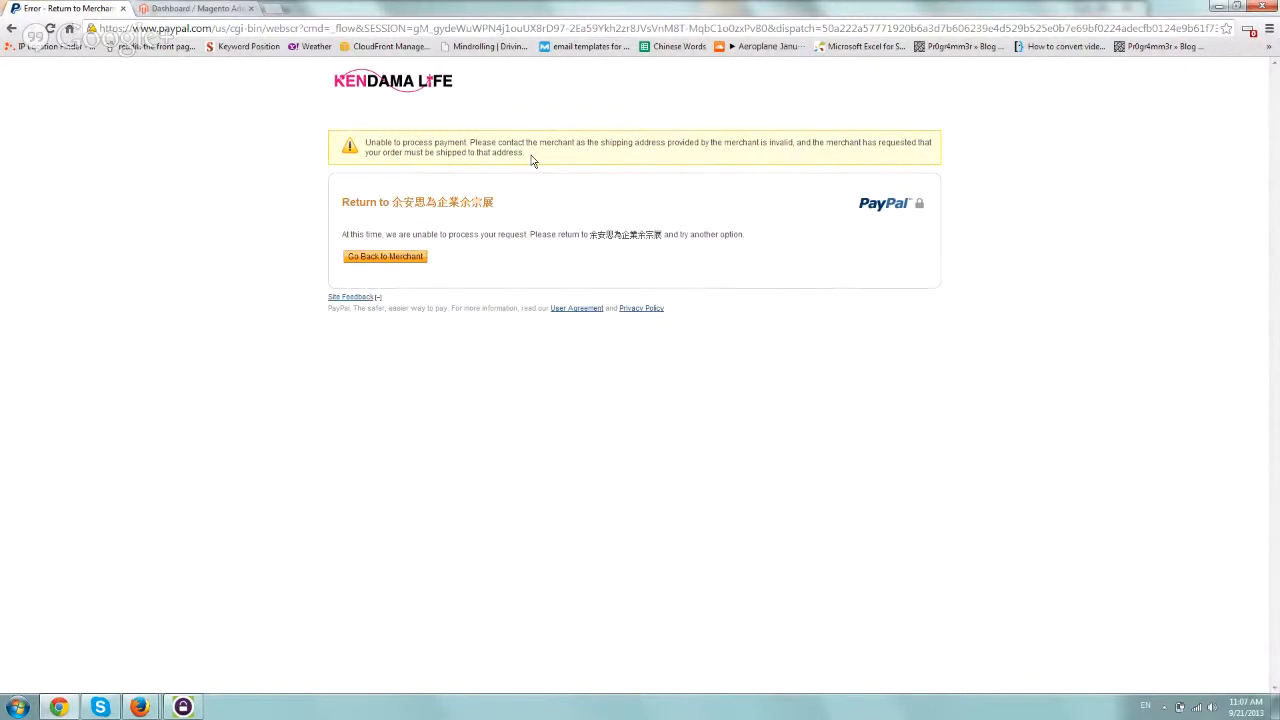
Step: Leave the PayPal invalid-shipping-address error page for the Magento admin dashboard
{"action": "left_click", "coordinate": [378, 296]}
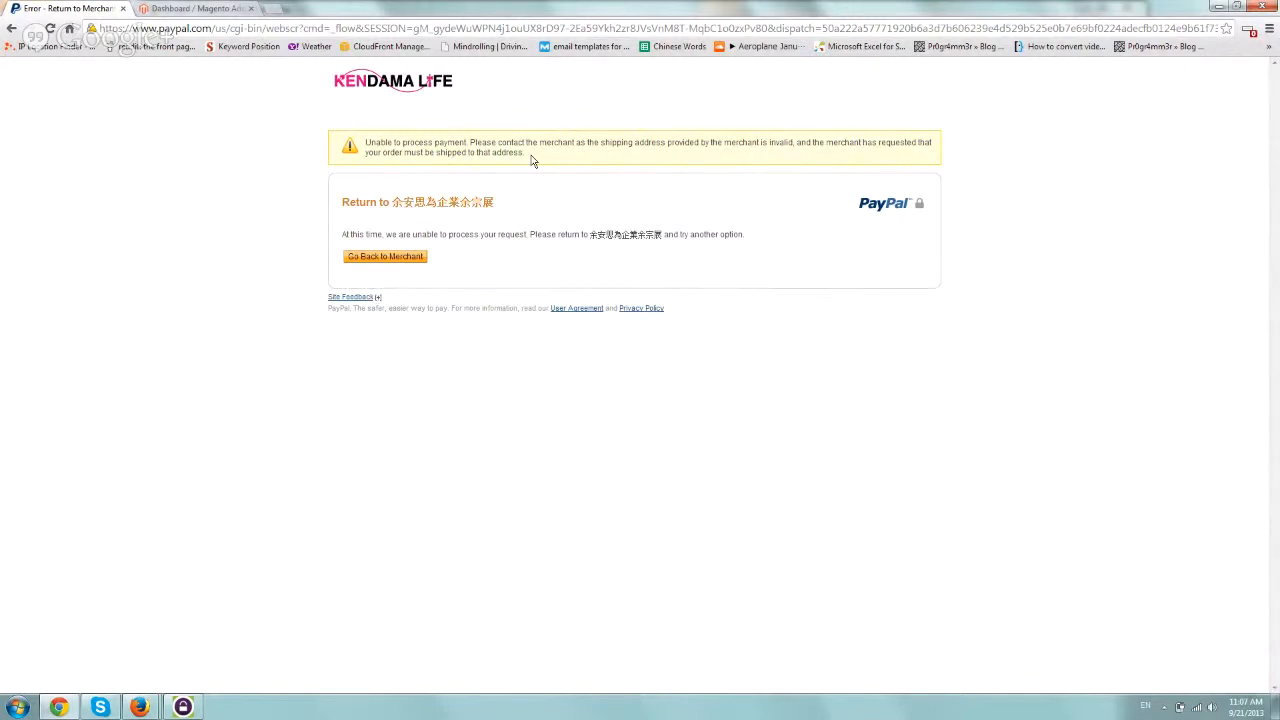
{"action": "mouse_move", "coordinate": [280, 66]}
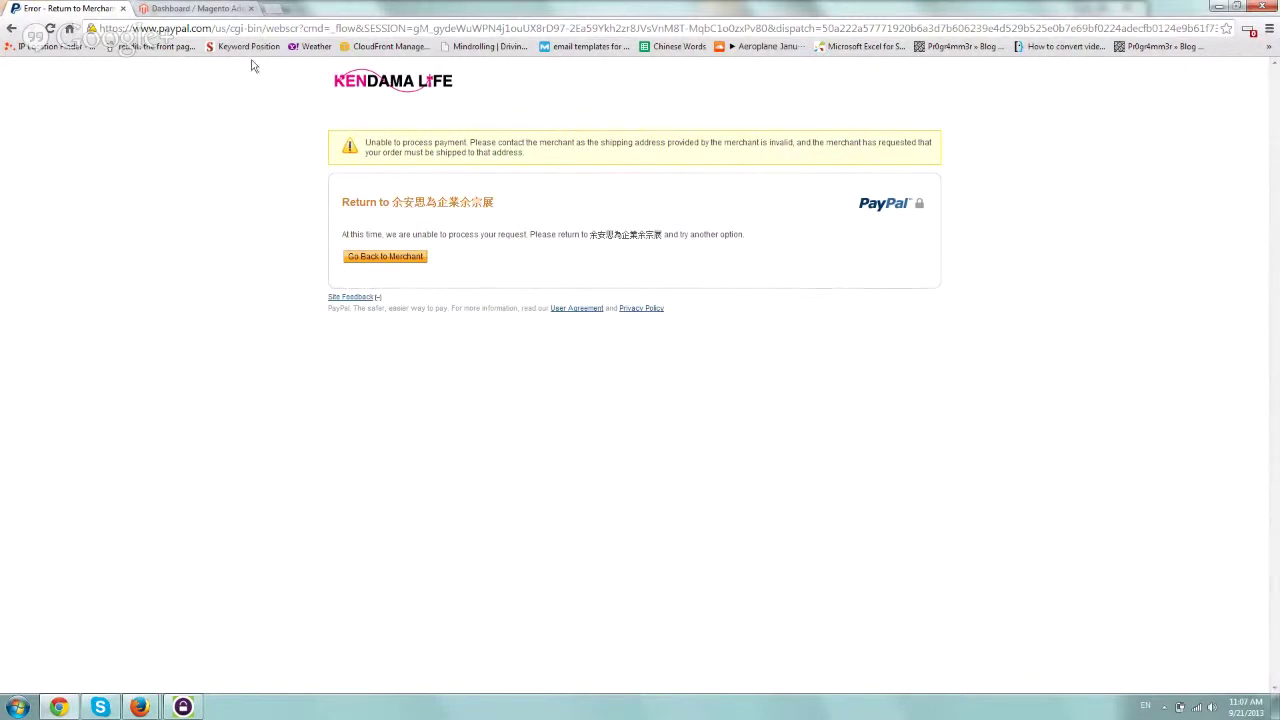
{"action": "left_click", "coordinate": [196, 8]}
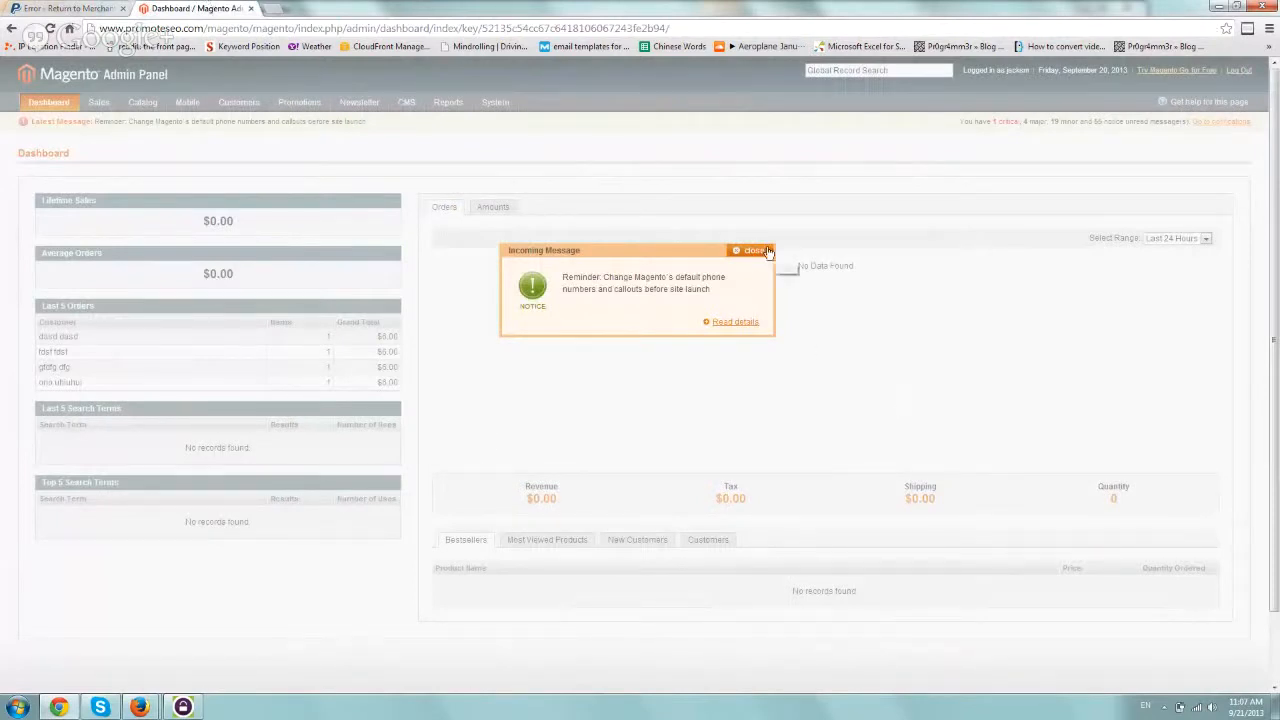
Step: Dismiss the incoming message and reach System > Cache Management
{"action": "left_click", "coordinate": [756, 250]}
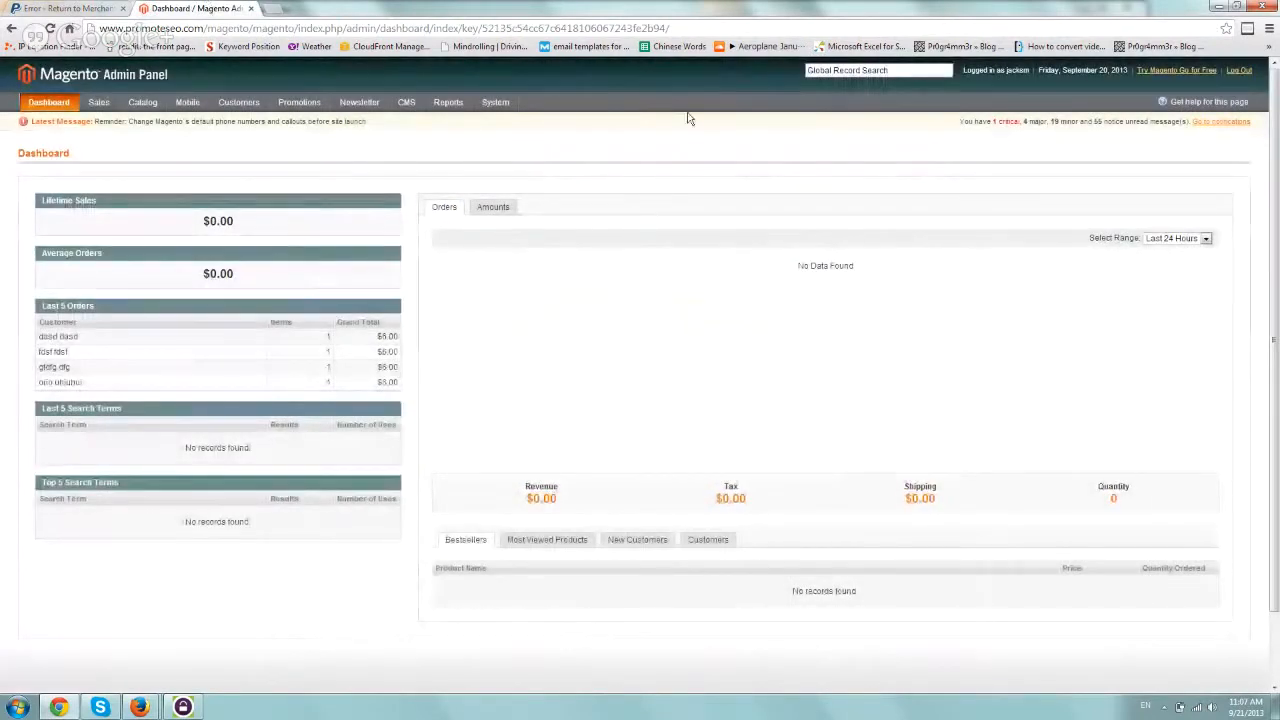
{"action": "mouse_move", "coordinate": [624, 144]}
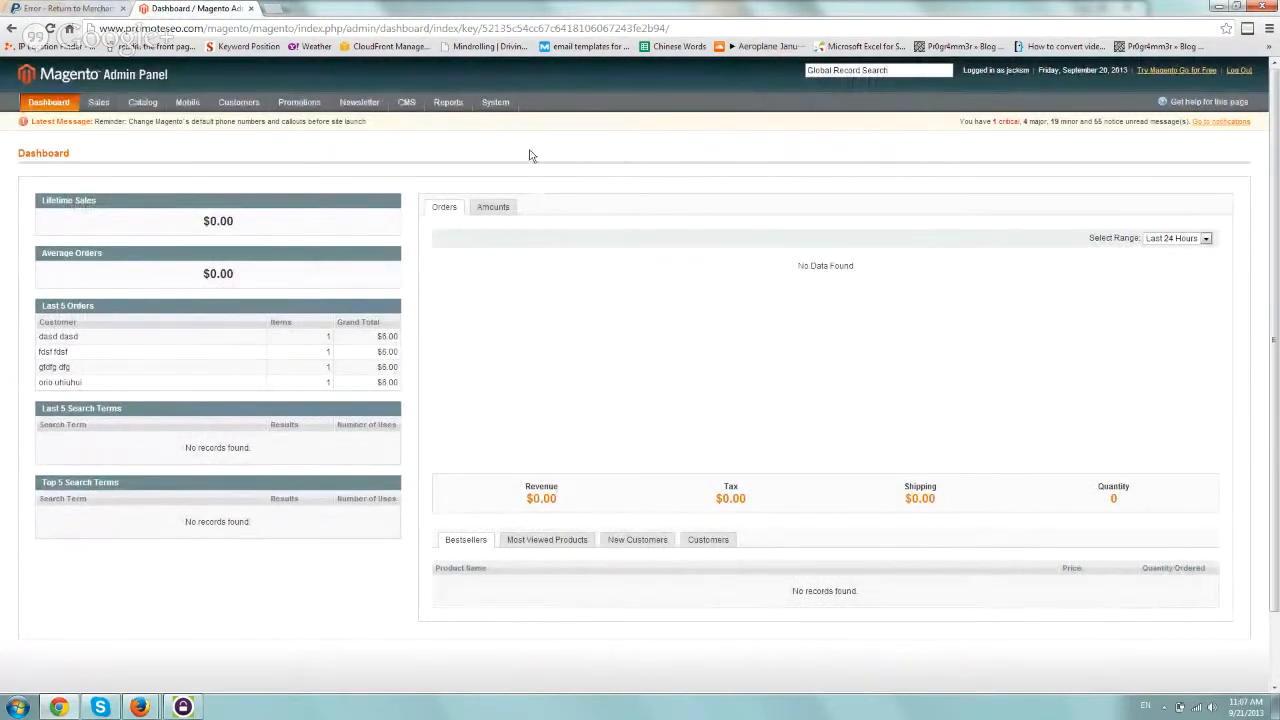
{"action": "left_click", "coordinate": [496, 100]}
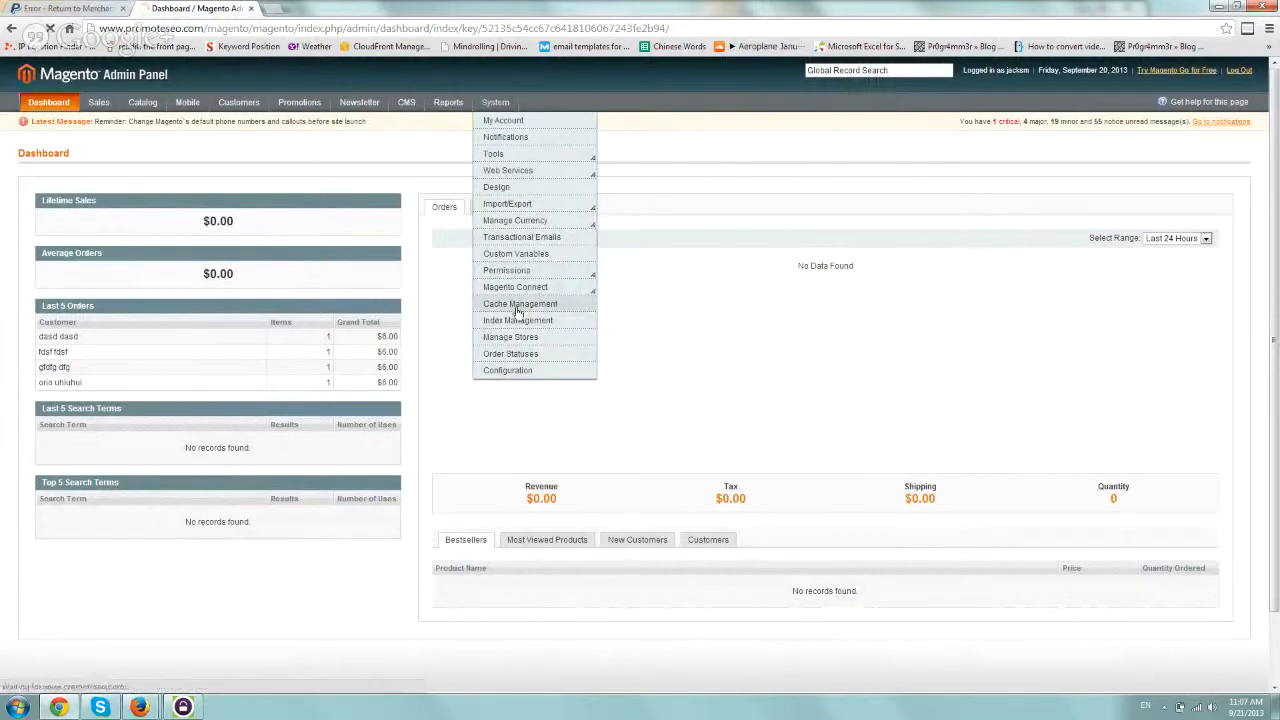
{"action": "left_click", "coordinate": [520, 304]}
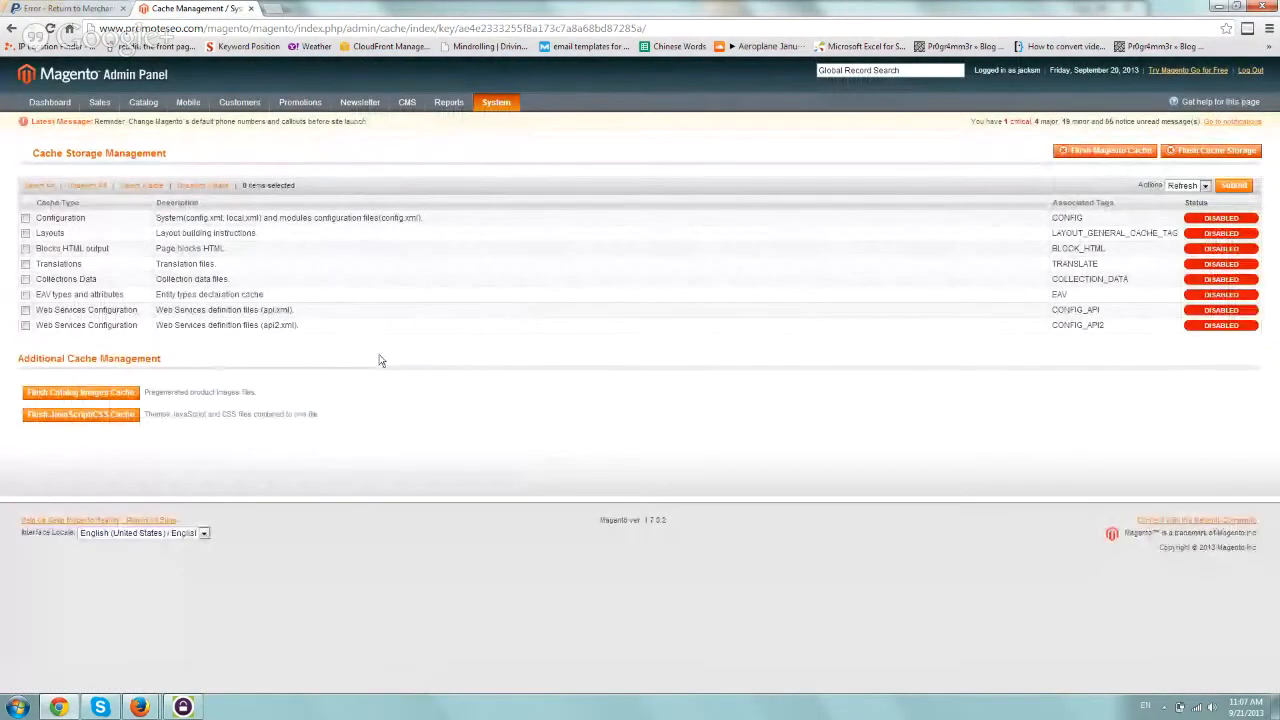
Step: Select every cache type and submit the Disable action on all of them
{"action": "left_click", "coordinate": [38, 184]}
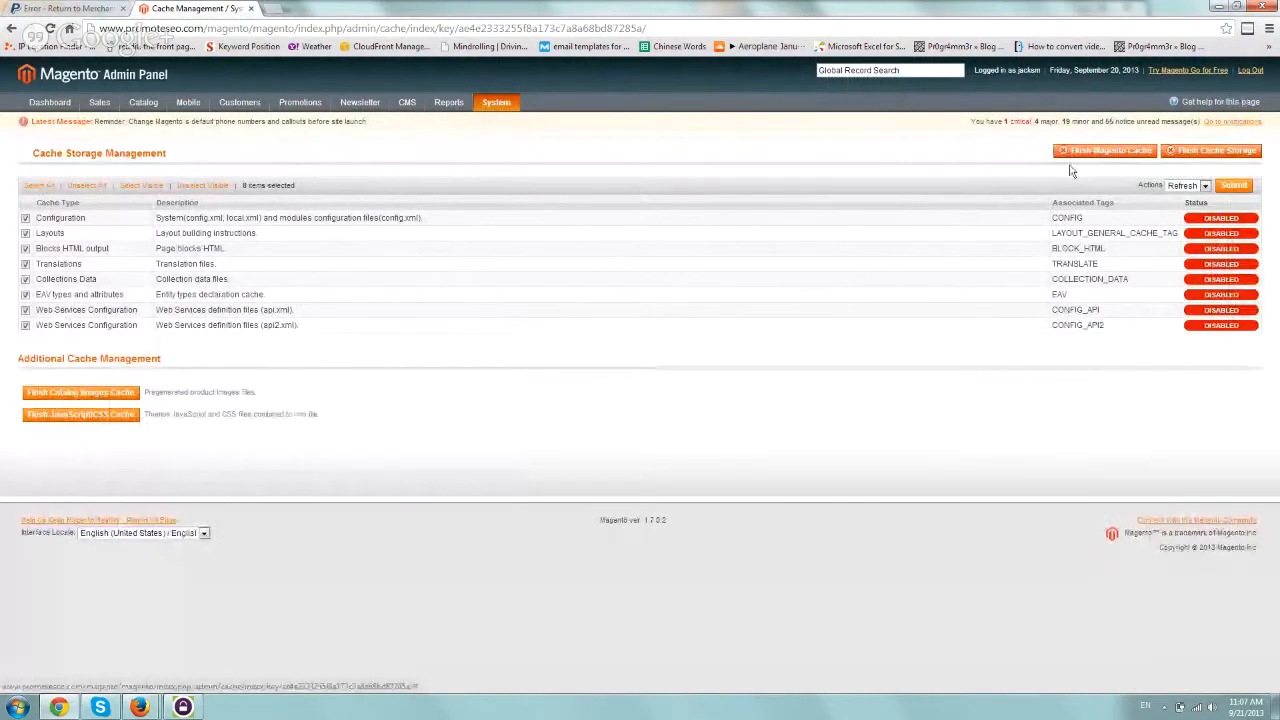
{"action": "left_click", "coordinate": [1204, 184]}
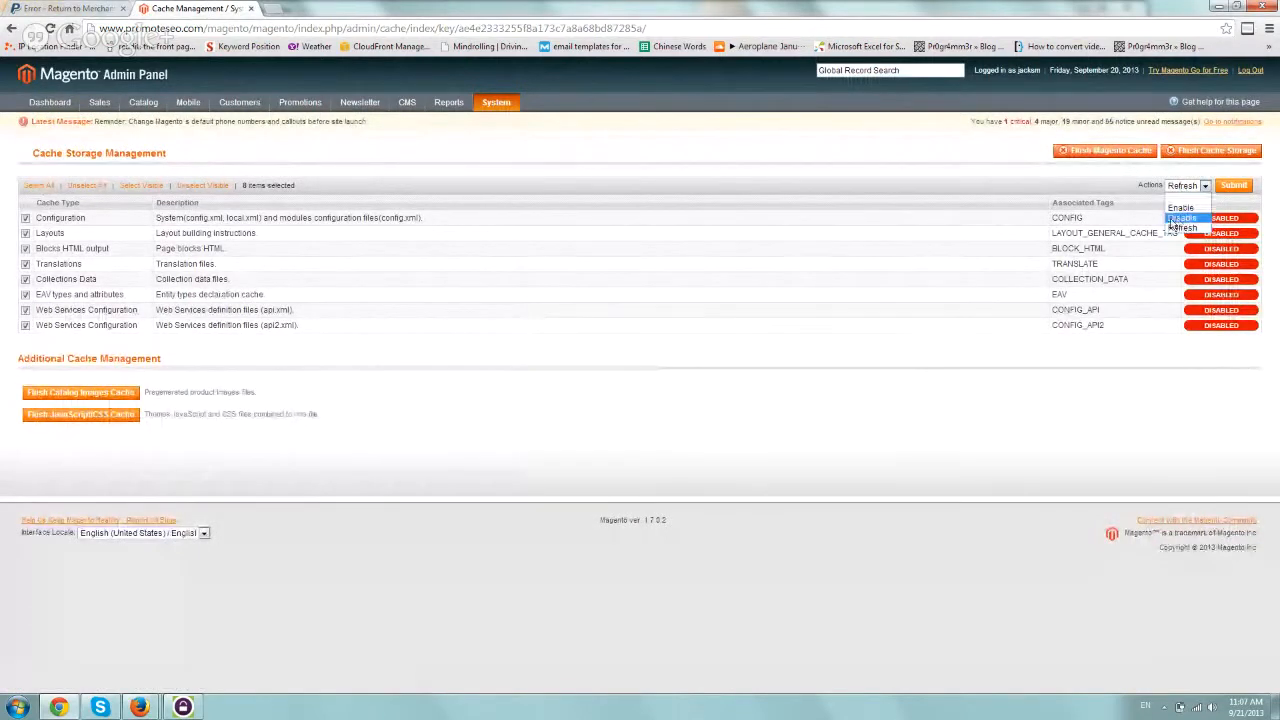
{"action": "left_click", "coordinate": [1178, 216]}
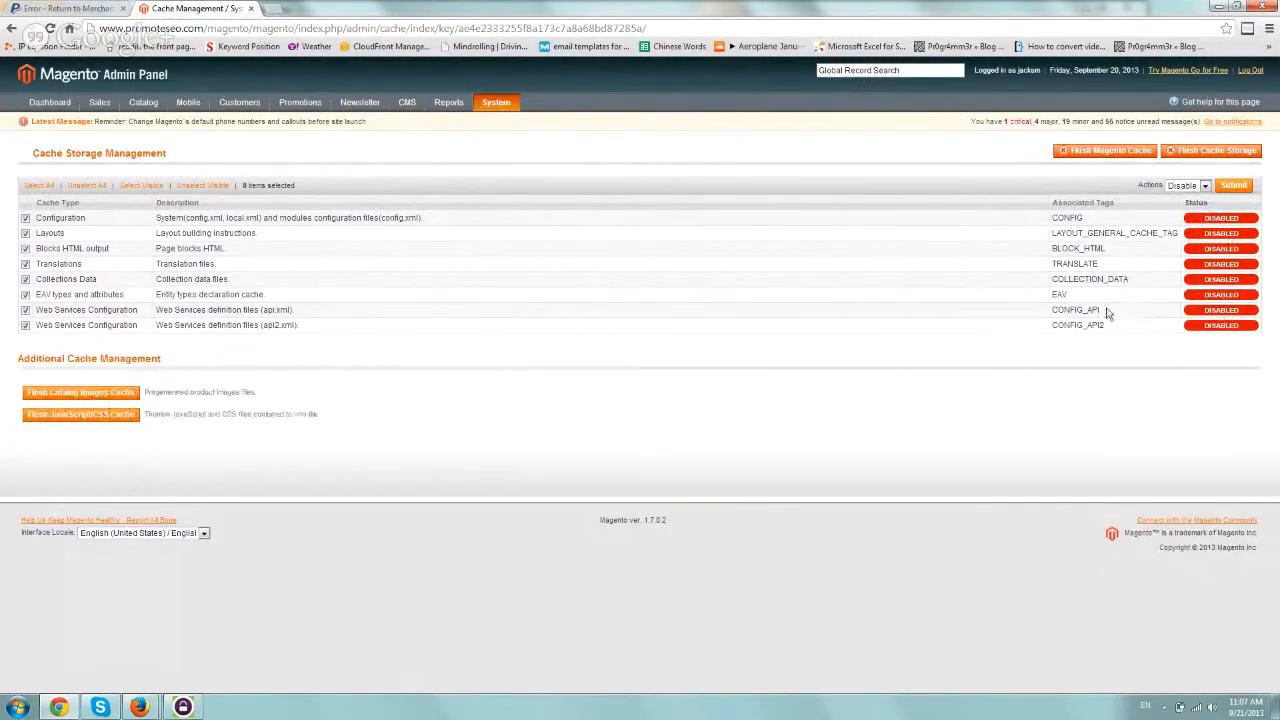
{"action": "left_click", "coordinate": [496, 102]}
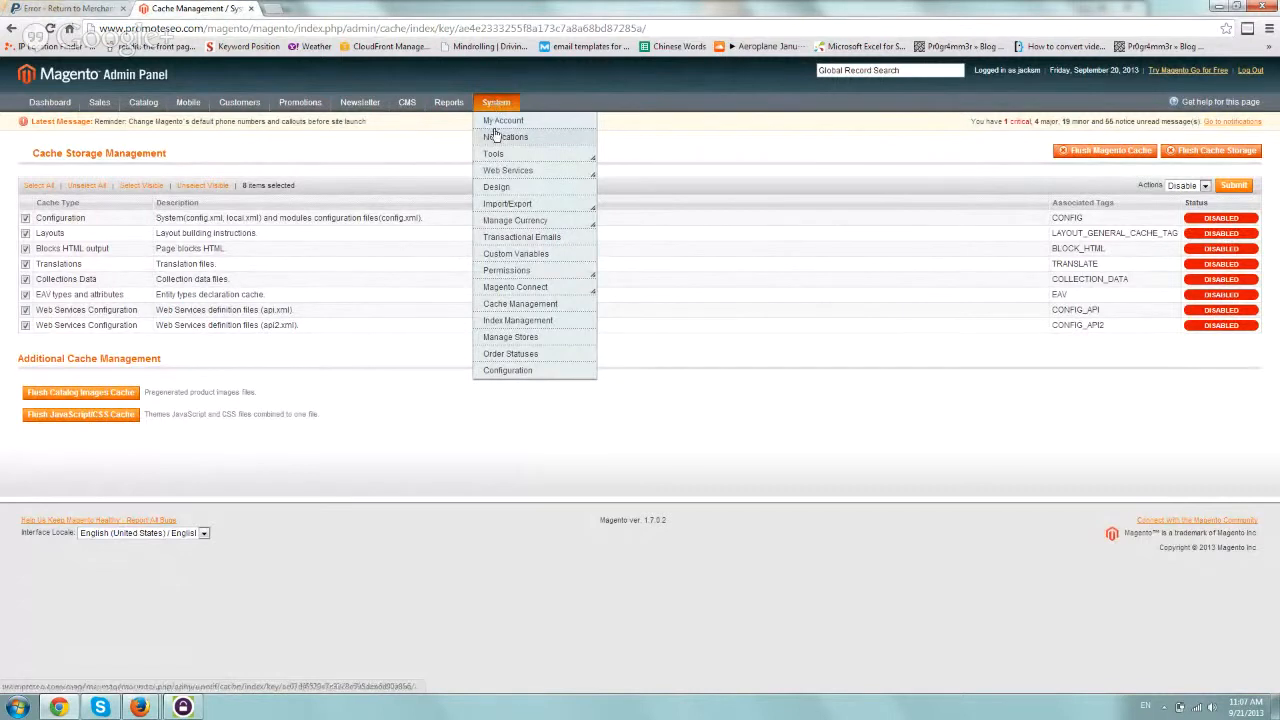
{"action": "mouse_move", "coordinate": [492, 152]}
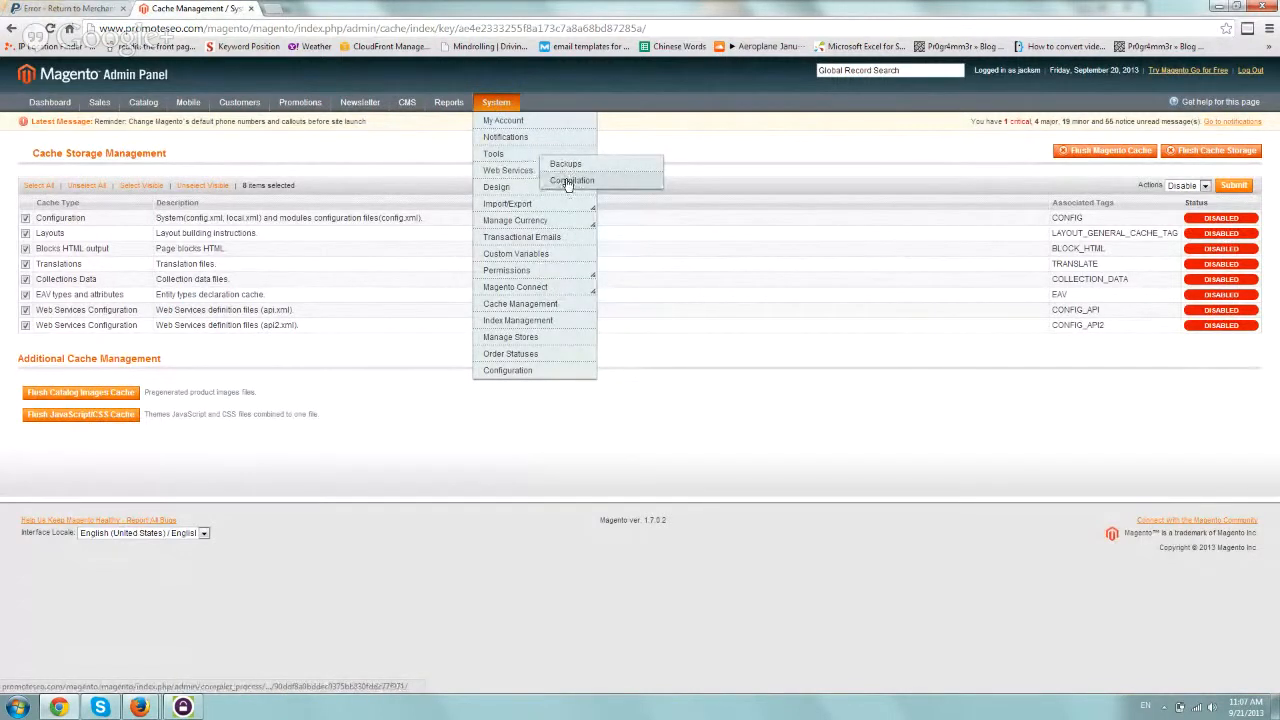
{"action": "mouse_move", "coordinate": [568, 182]}
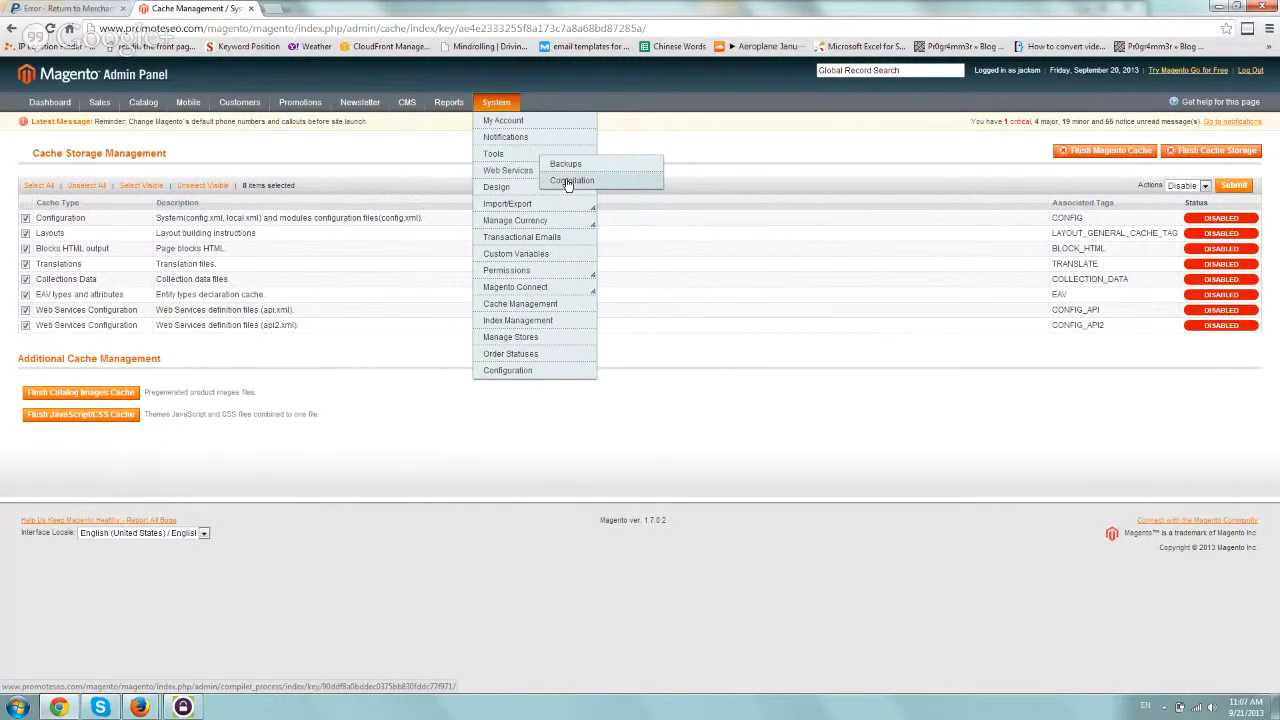
Step: Bring up System > Tools > Compilation, showing compilation disabled and not compiled
{"action": "left_click", "coordinate": [572, 180]}
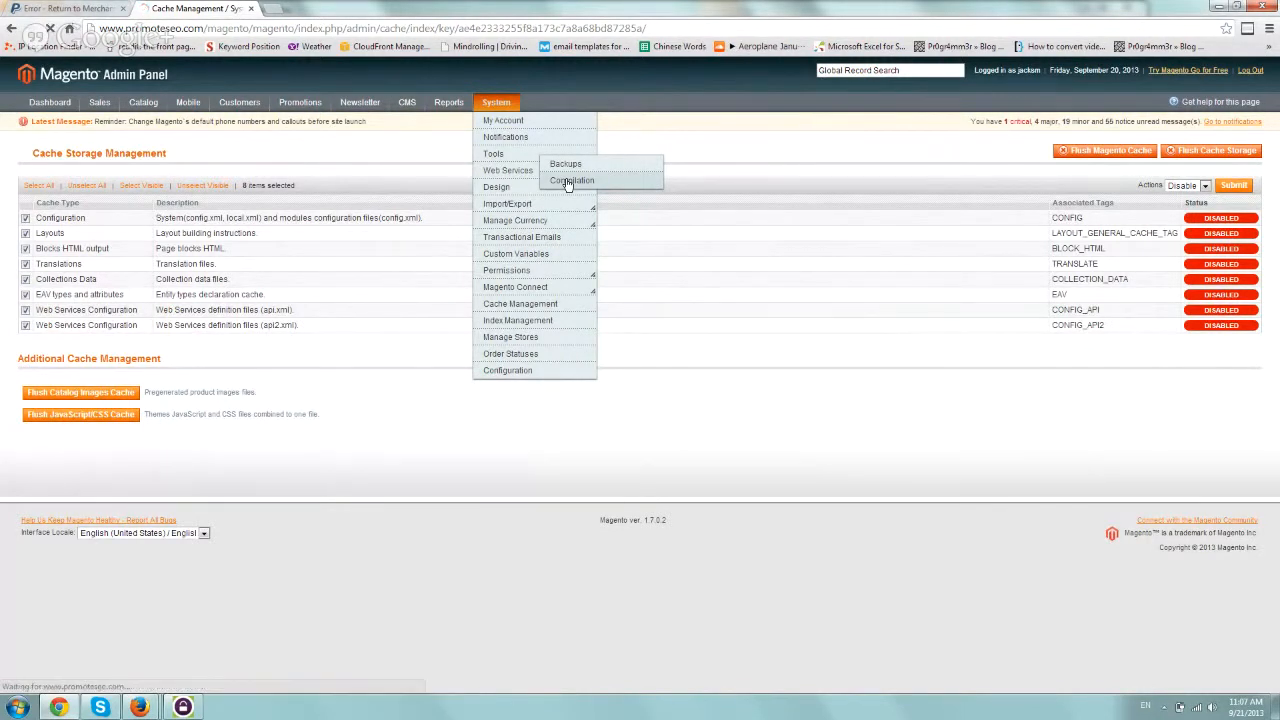
{"action": "left_click", "coordinate": [572, 180]}
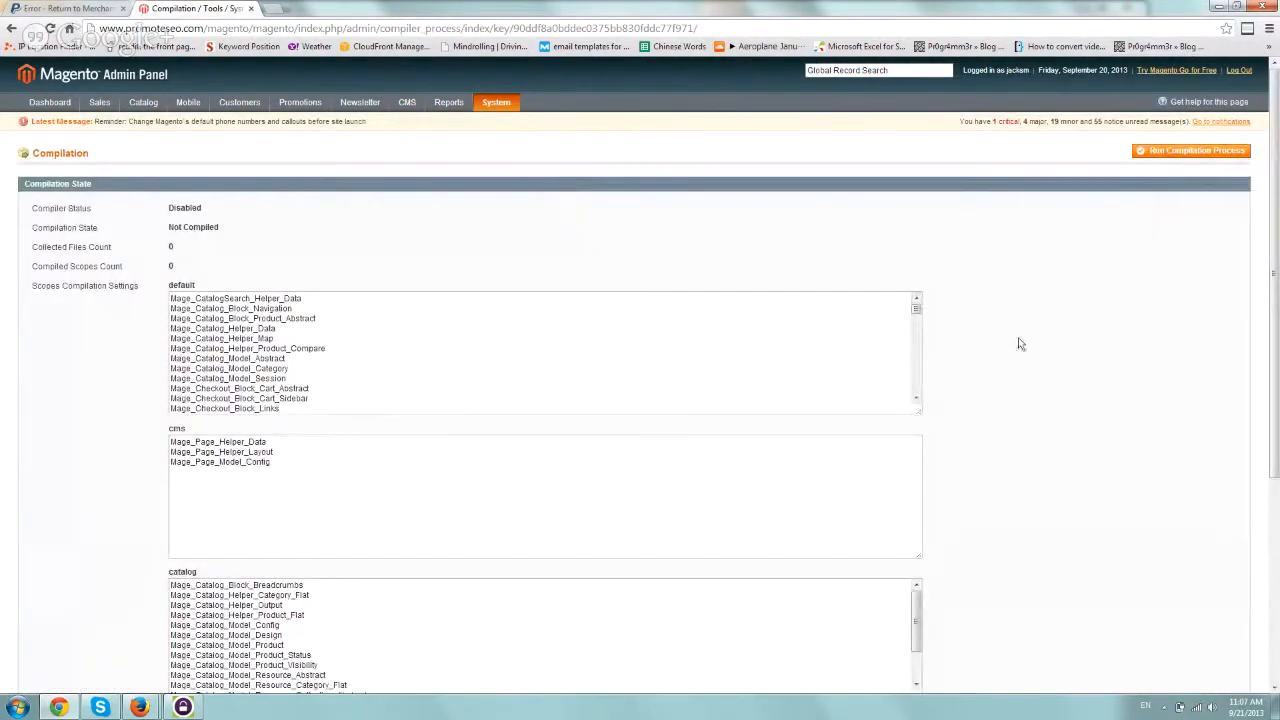
{"action": "mouse_move", "coordinate": [1092, 152]}
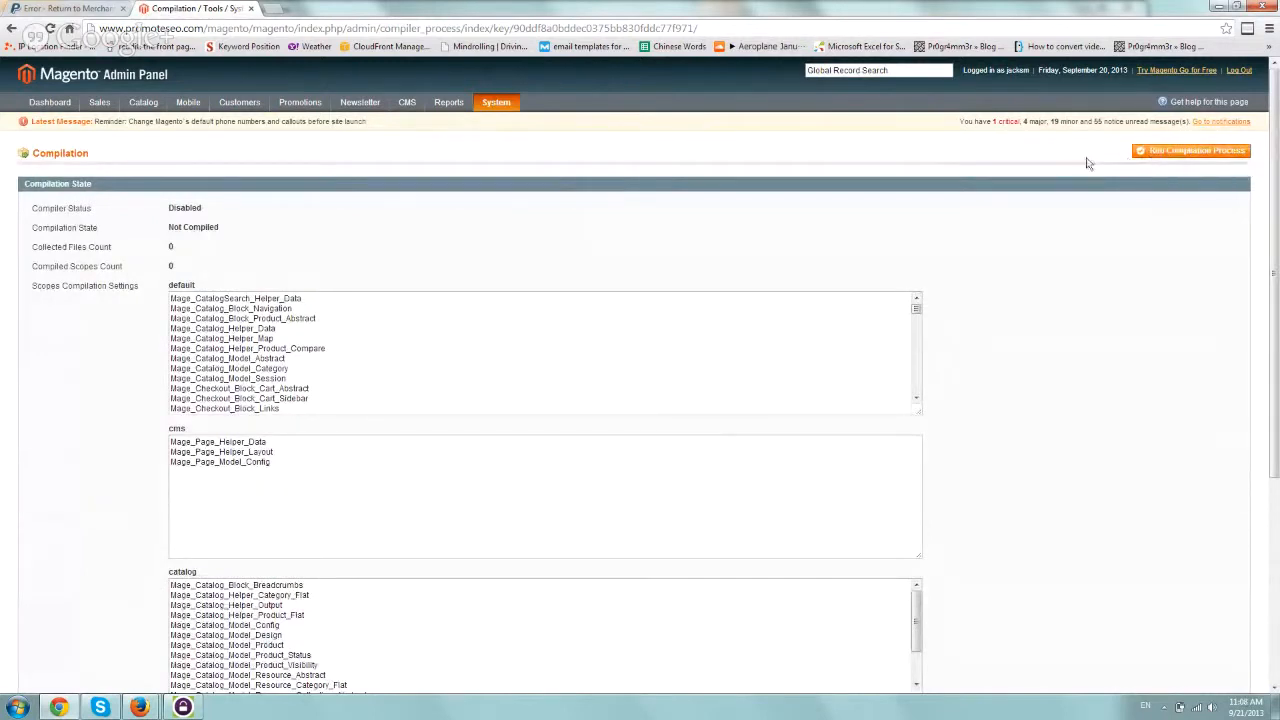
{"action": "mouse_move", "coordinate": [1100, 160]}
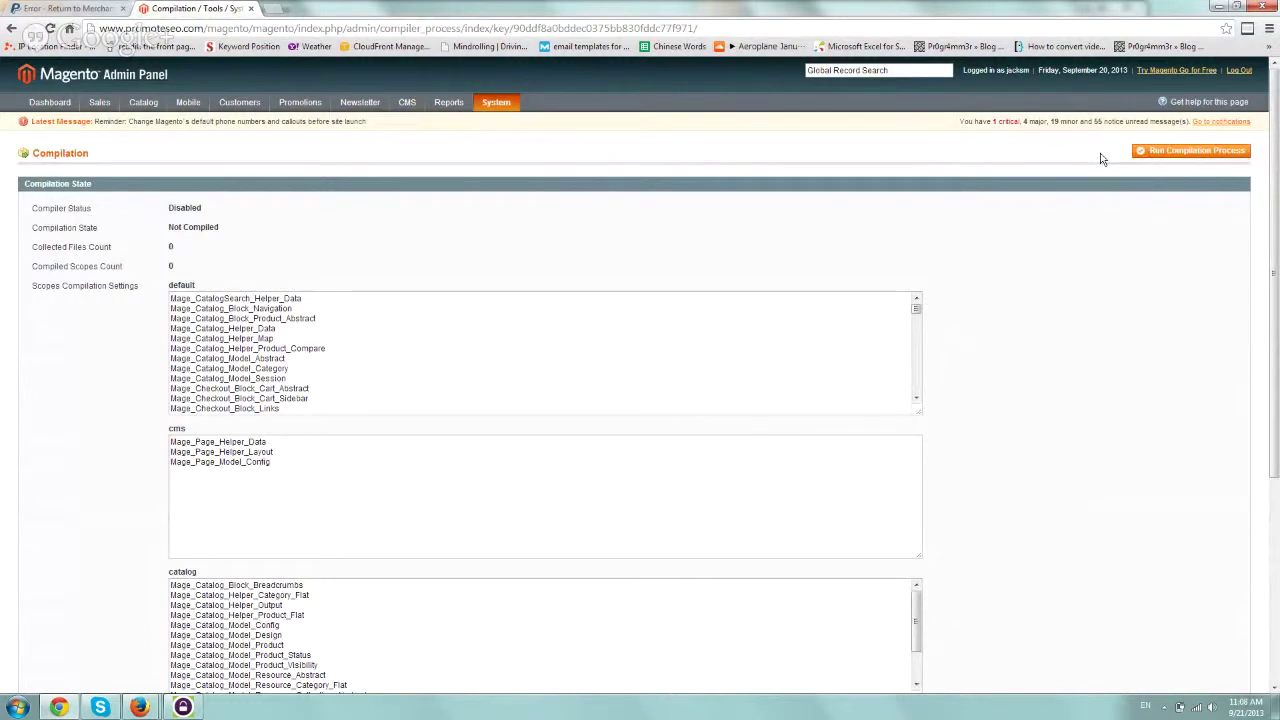
{"action": "mouse_move", "coordinate": [1072, 200]}
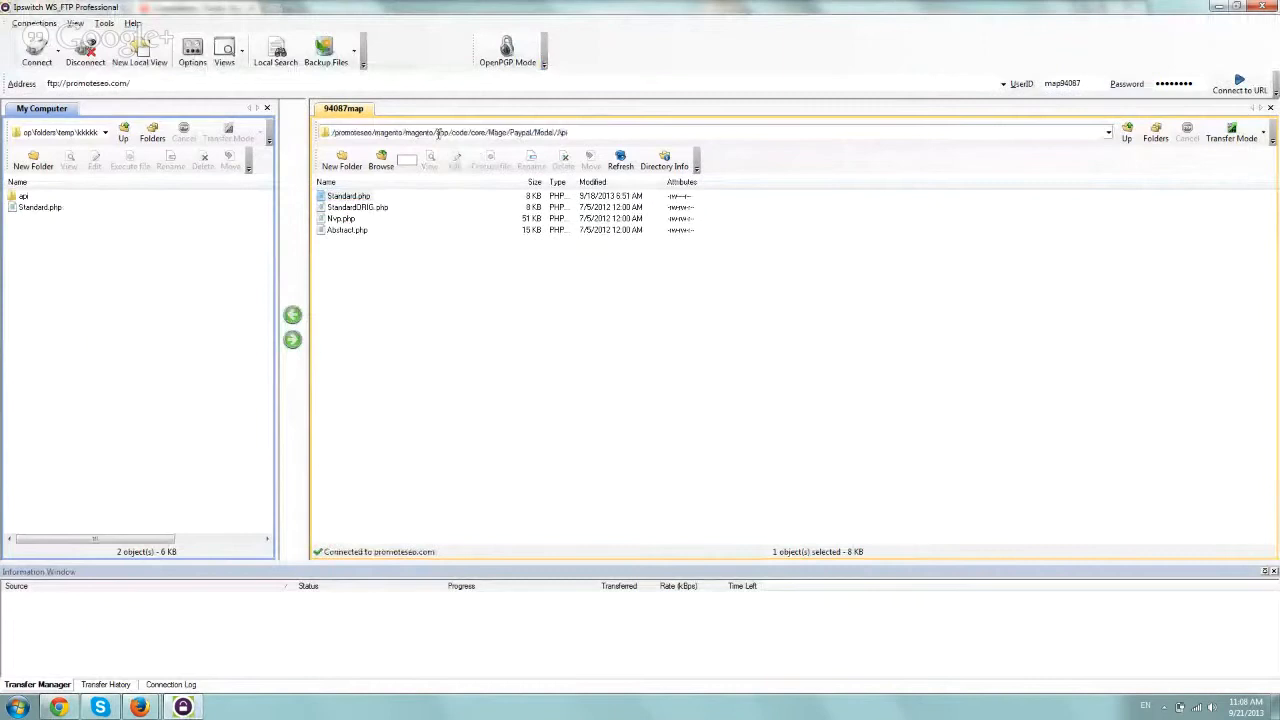
Step: Edit the server's Paypal/Model/Standard.php in Notepad via WS_FTP
{"action": "double_click", "coordinate": [458, 132]}
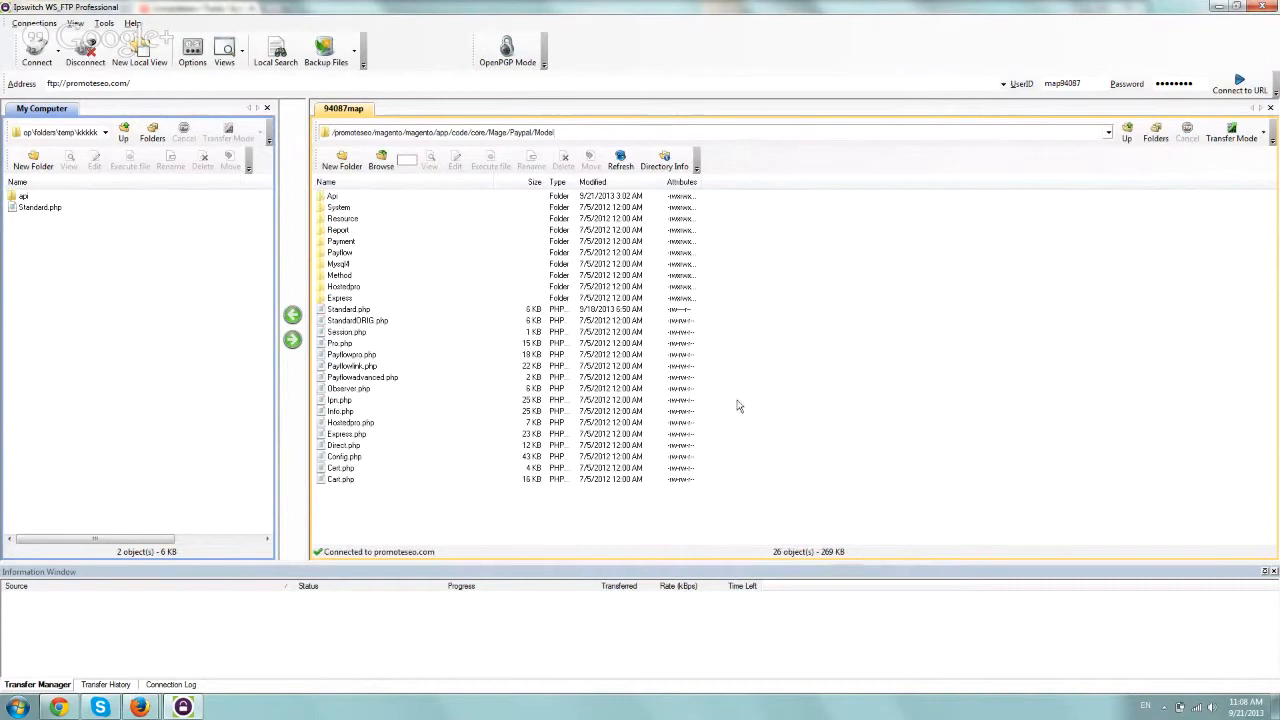
{"action": "mouse_move", "coordinate": [728, 352]}
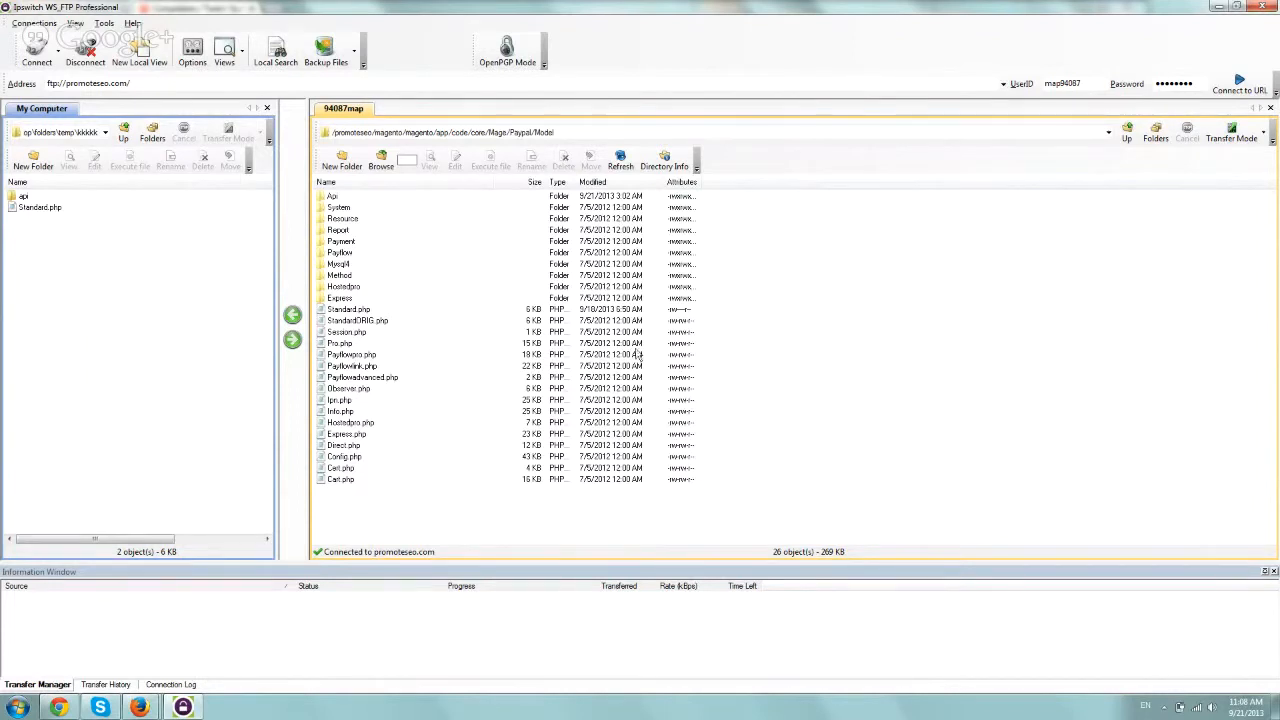
{"action": "mouse_move", "coordinate": [452, 332]}
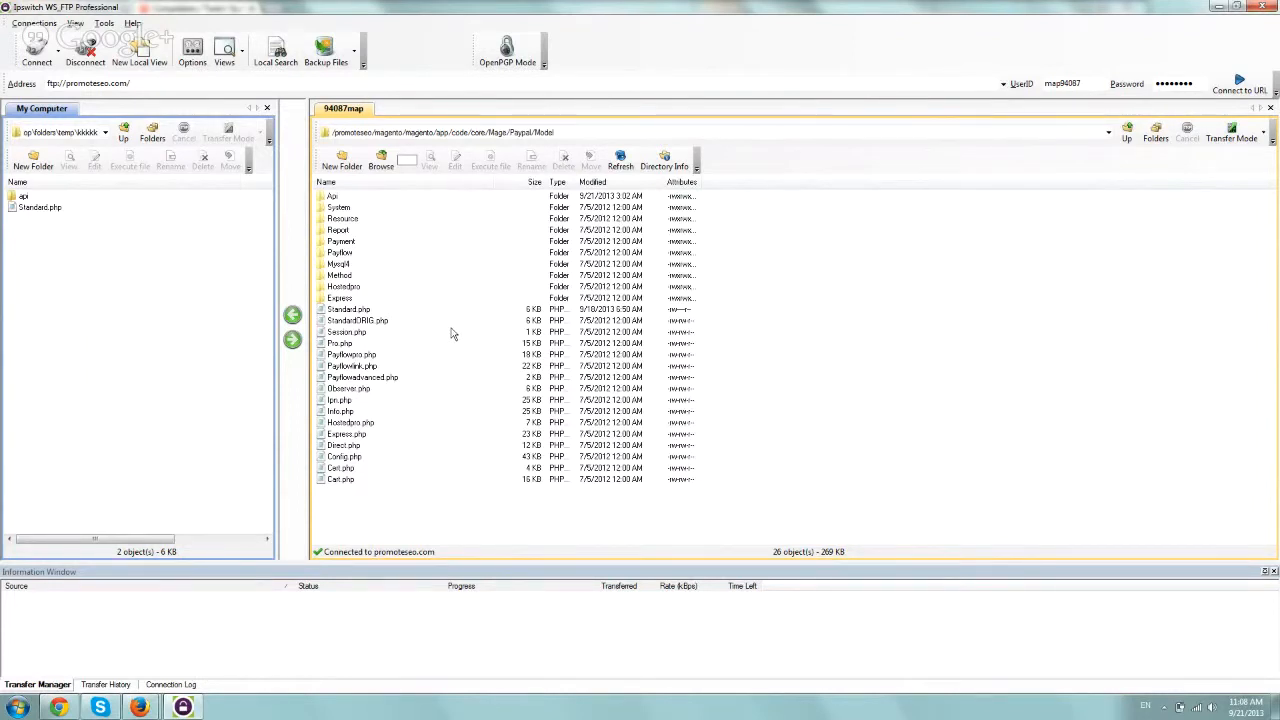
{"action": "left_click", "coordinate": [348, 308]}
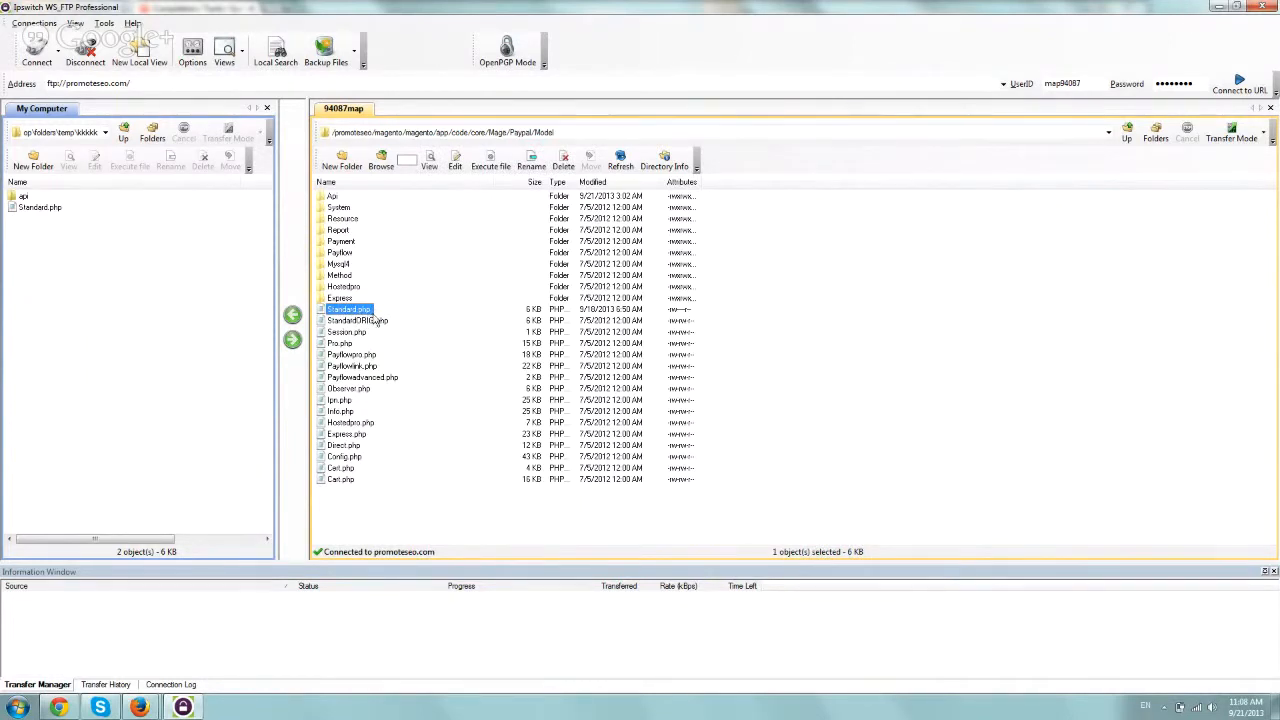
{"action": "mouse_move", "coordinate": [504, 258]}
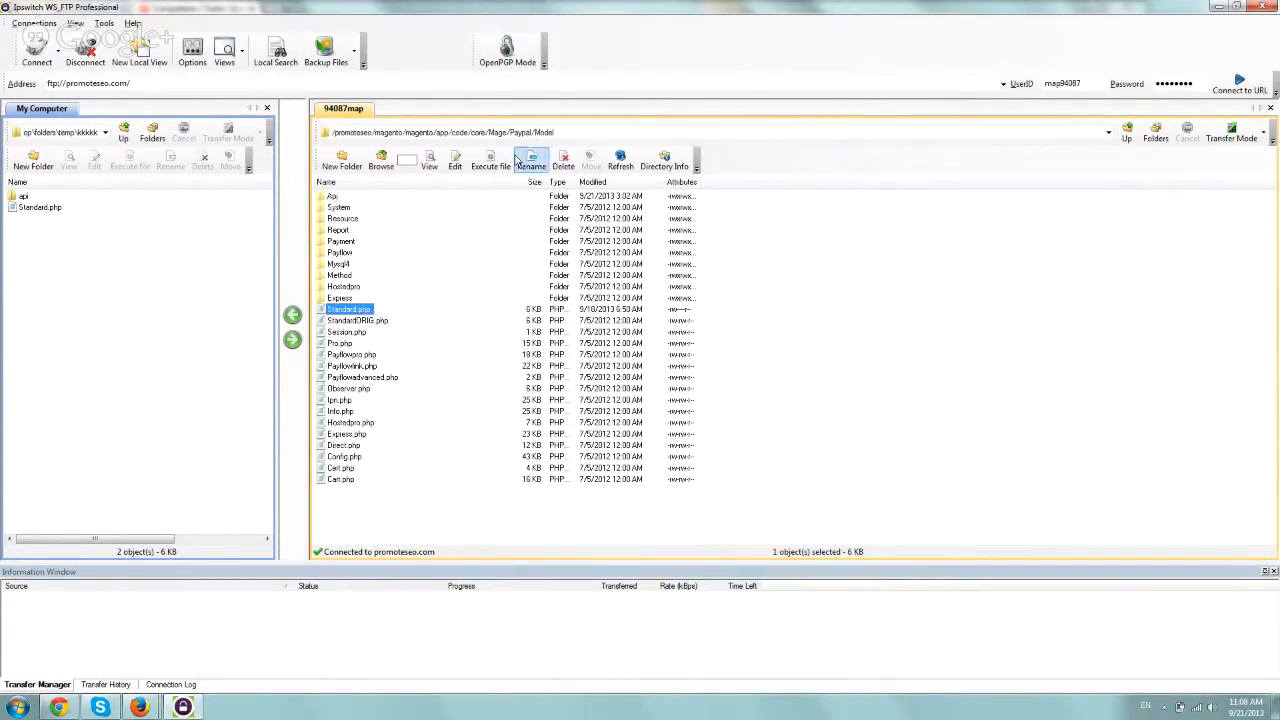
{"action": "mouse_move", "coordinate": [378, 280]}
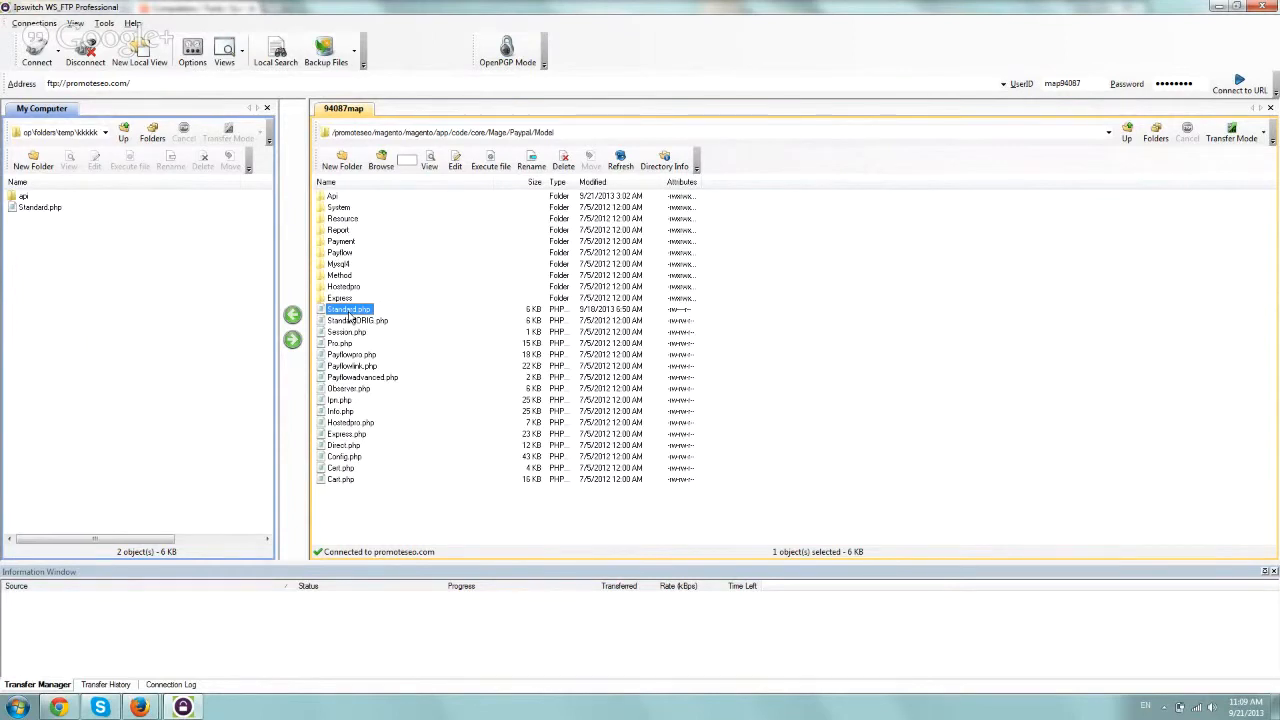
{"action": "mouse_move", "coordinate": [456, 158]}
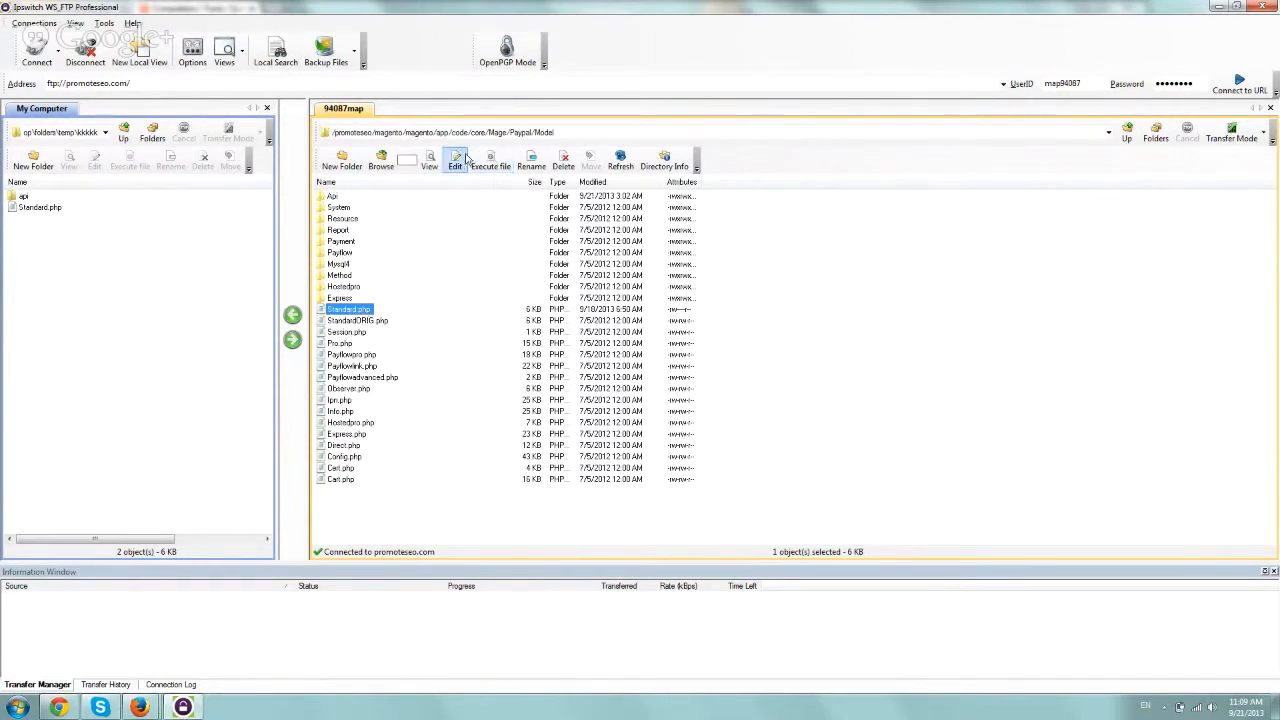
{"action": "left_click", "coordinate": [456, 160]}
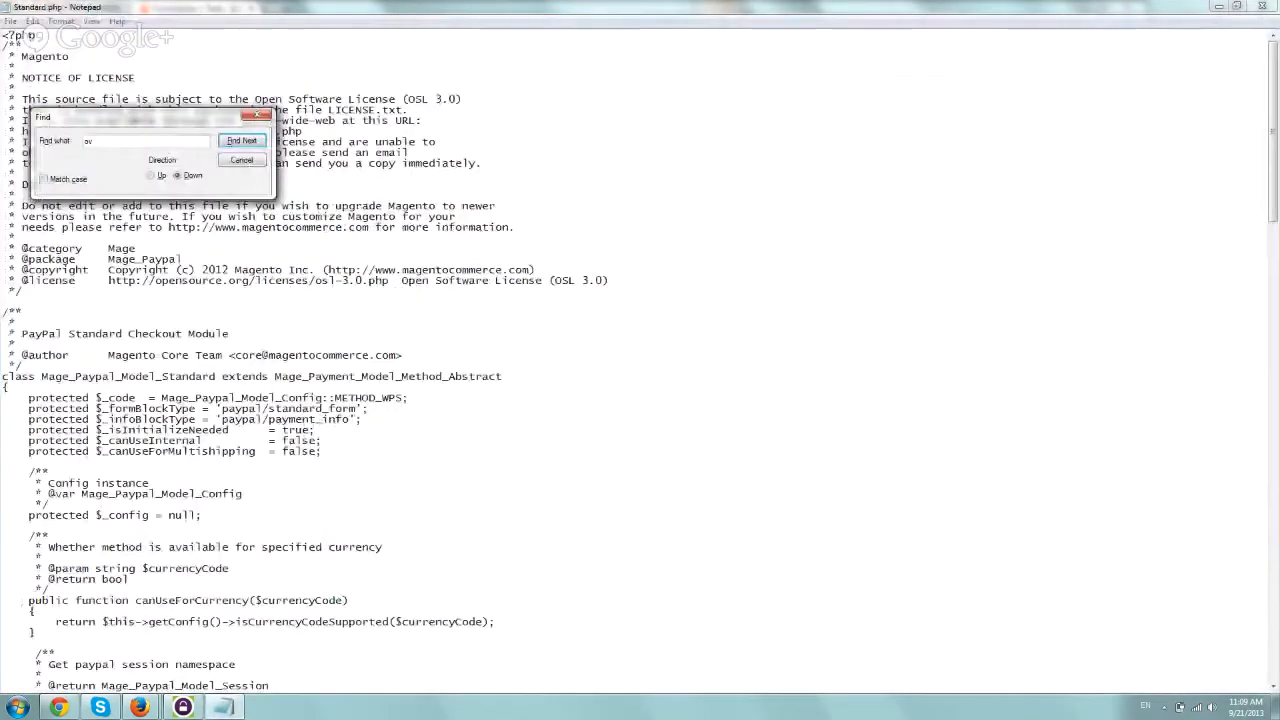
Step: Search the file for 'override' and dismiss the not-found message
{"action": "left_click", "coordinate": [242, 140]}
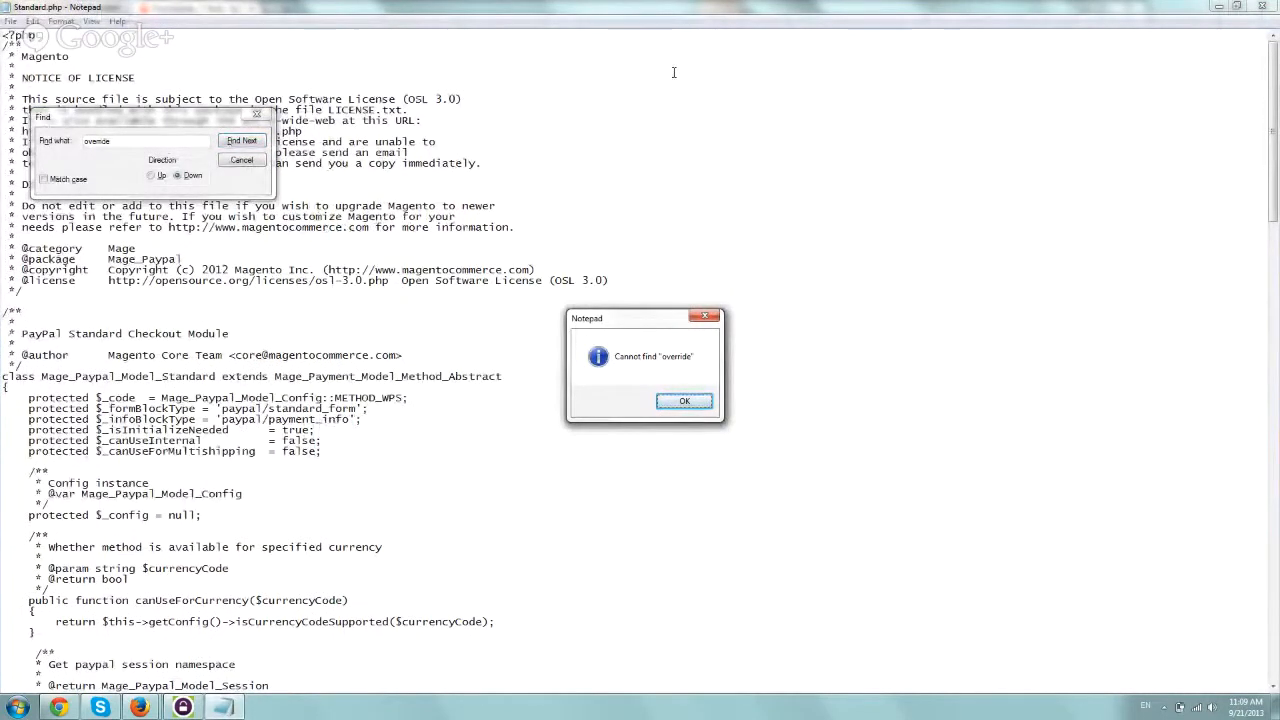
{"action": "left_click", "coordinate": [686, 400]}
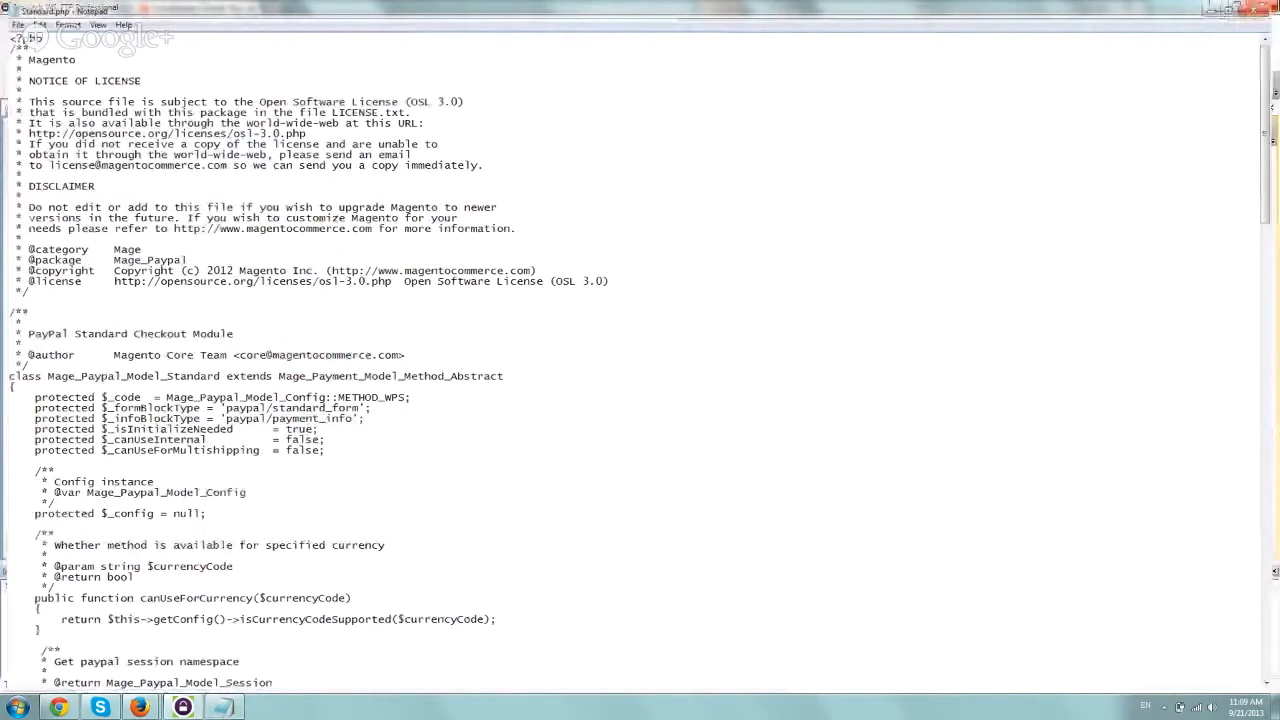
Step: In Api/Standard.php, find address_override and change its value to 0, saving the upload
{"action": "left_click", "coordinate": [188, 708]}
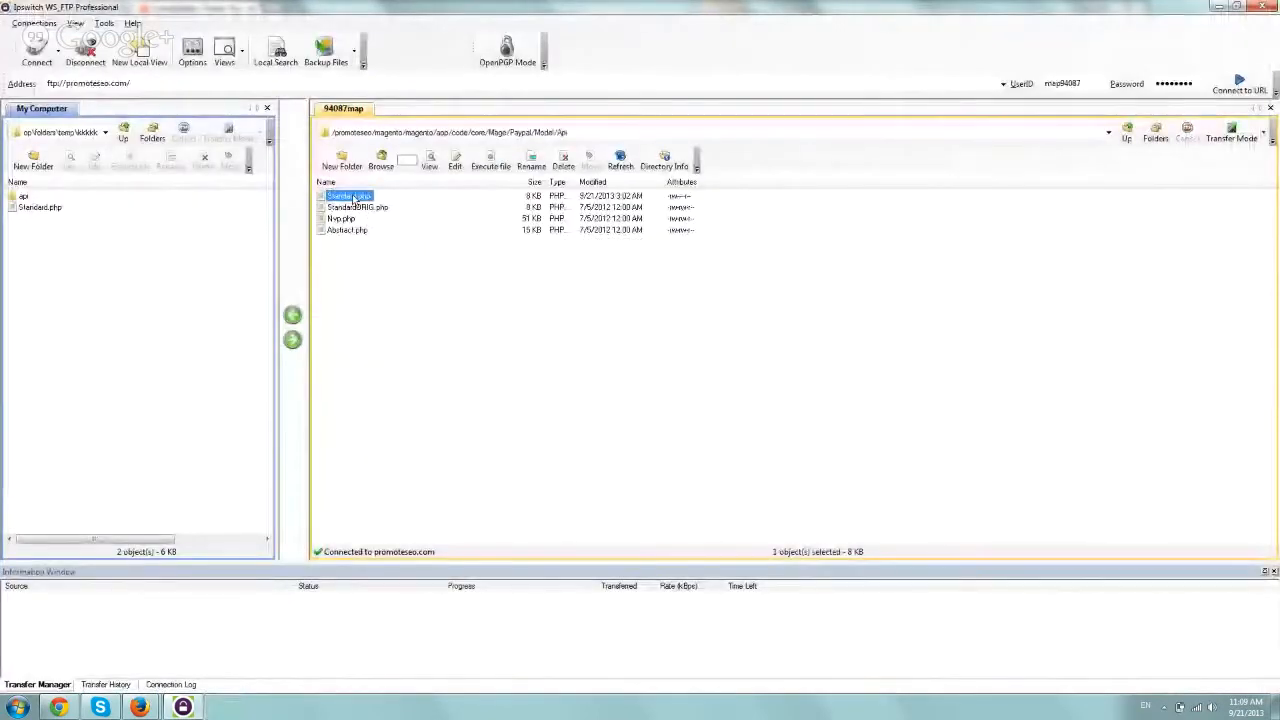
{"action": "double_click", "coordinate": [348, 196]}
{"action": "type", "text": "ove"}
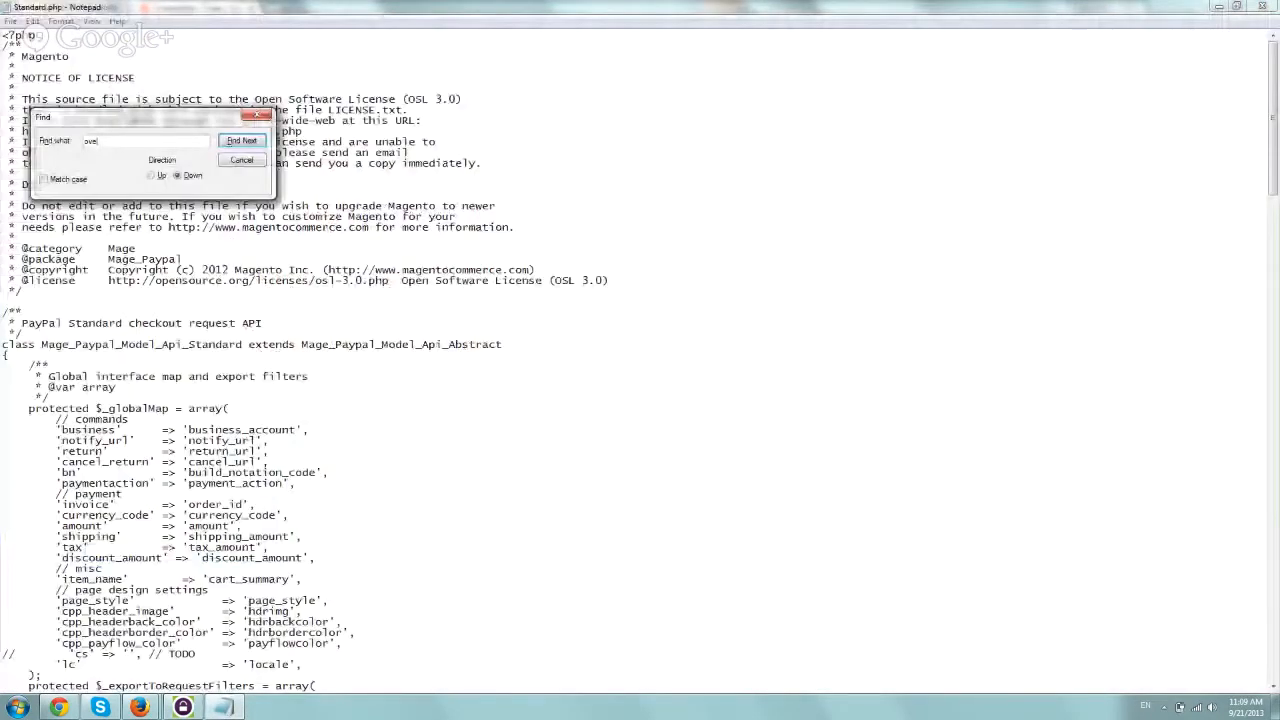
{"action": "left_click", "coordinate": [240, 140]}
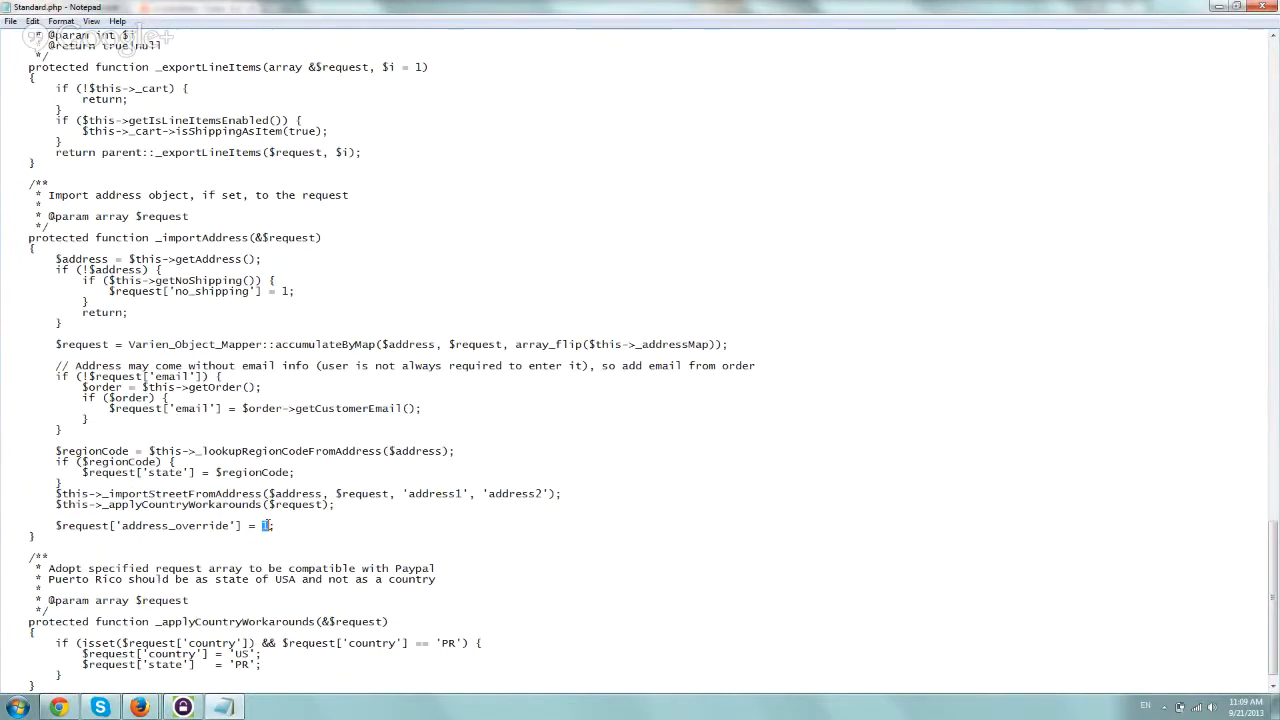
{"action": "type", "text": "0"}
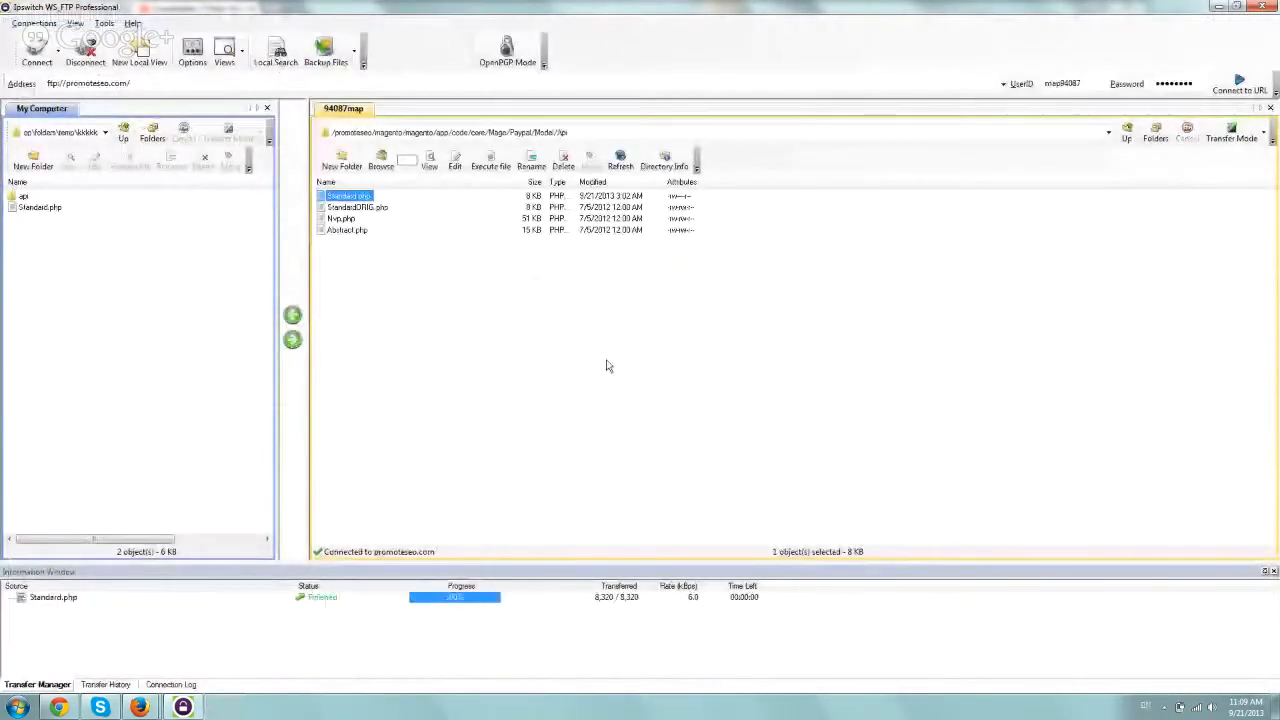
Step: Reopen the uploaded Standard.php and search 'override' again to verify the change
{"action": "double_click", "coordinate": [348, 196]}
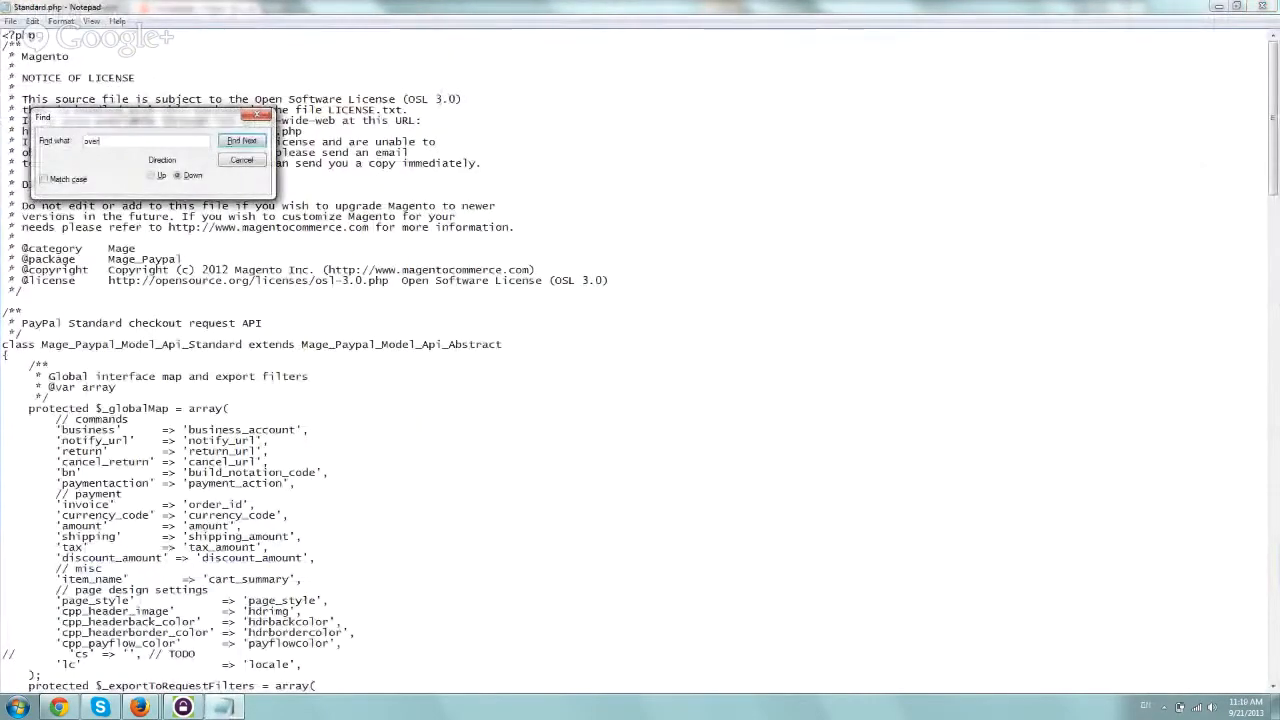
{"action": "left_click", "coordinate": [242, 140]}
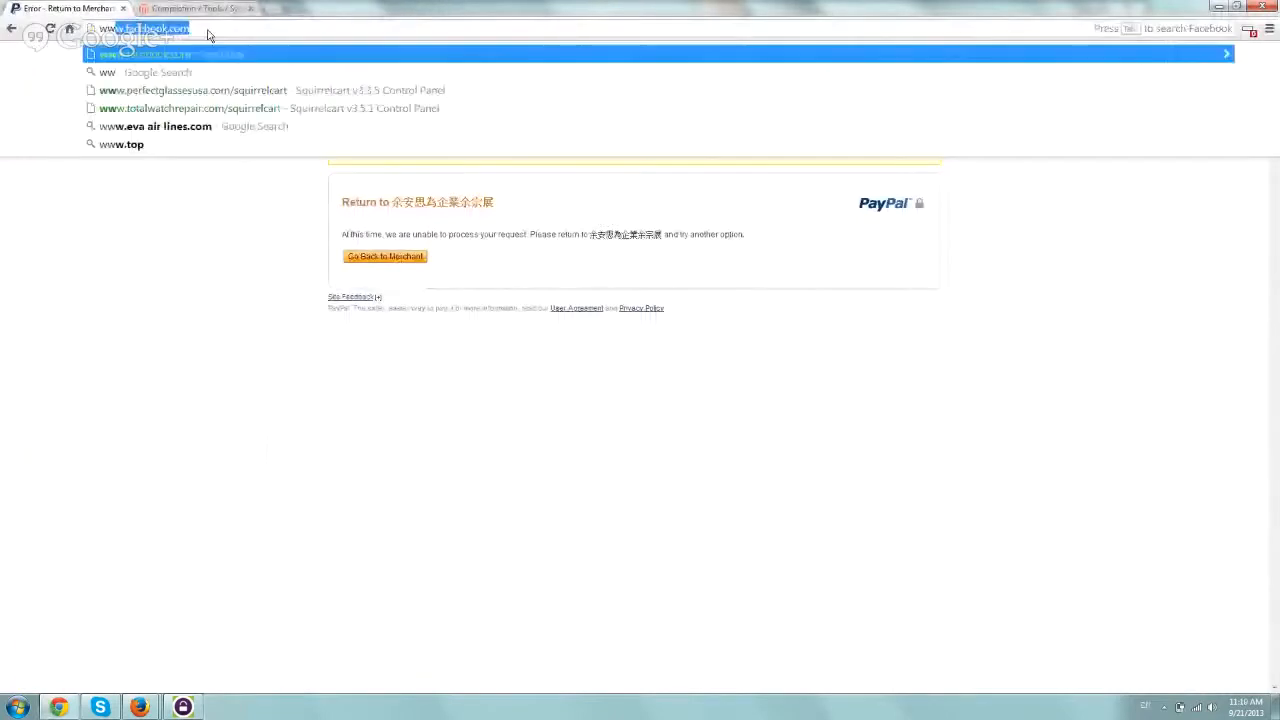
Step: Return from the PayPal error to the store and enter the yrtyt category
{"action": "type", "text": "www.promoteseo.com/magento/magento/index.php/admin"}
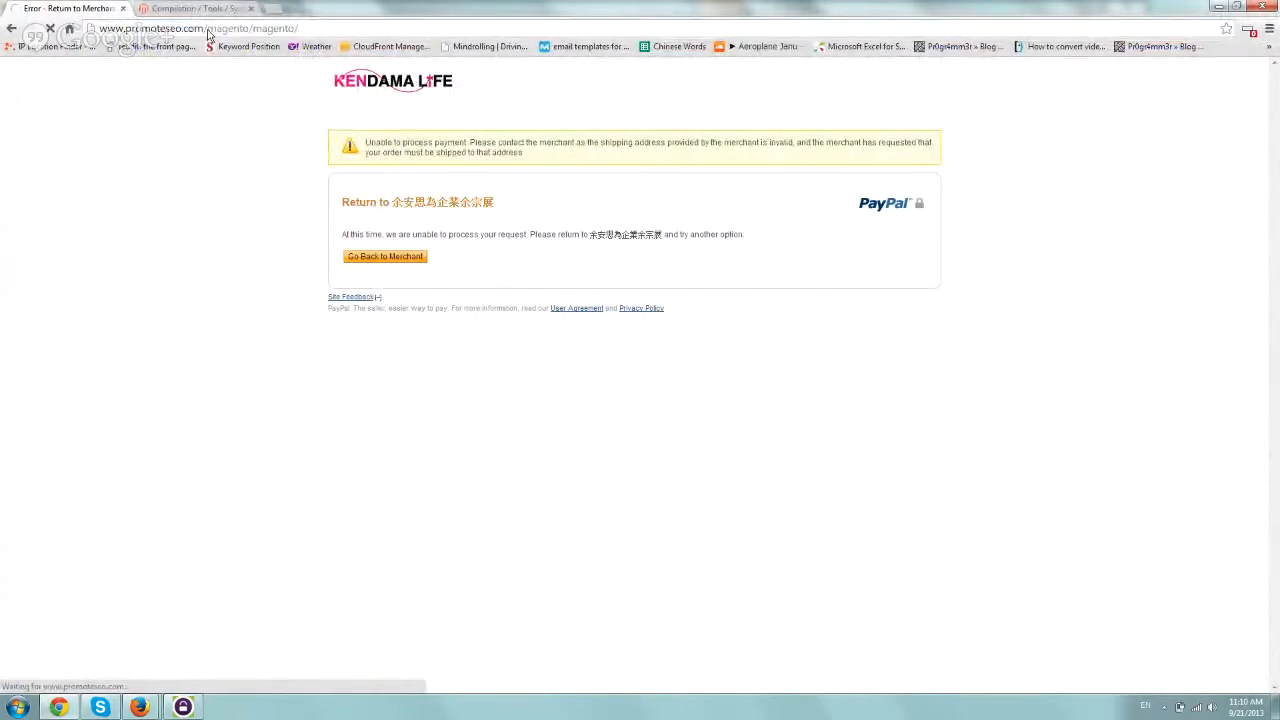
{"action": "left_click", "coordinate": [384, 256]}
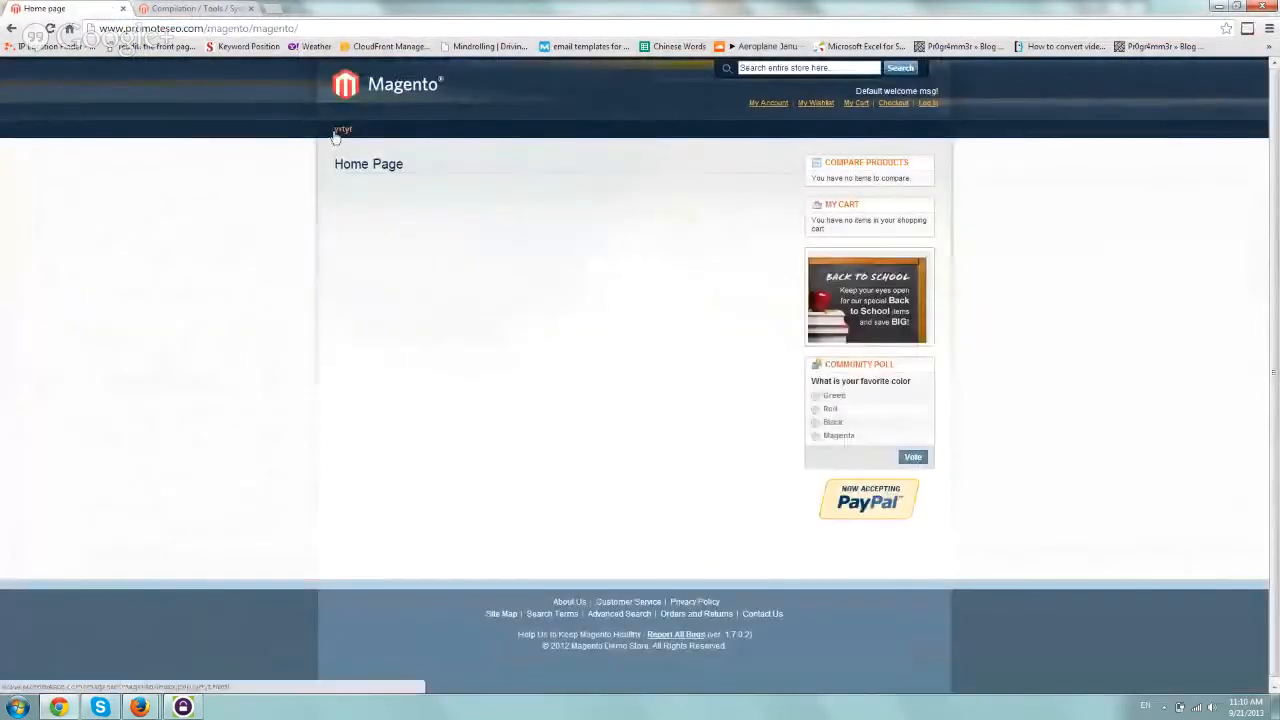
{"action": "left_click", "coordinate": [342, 128]}
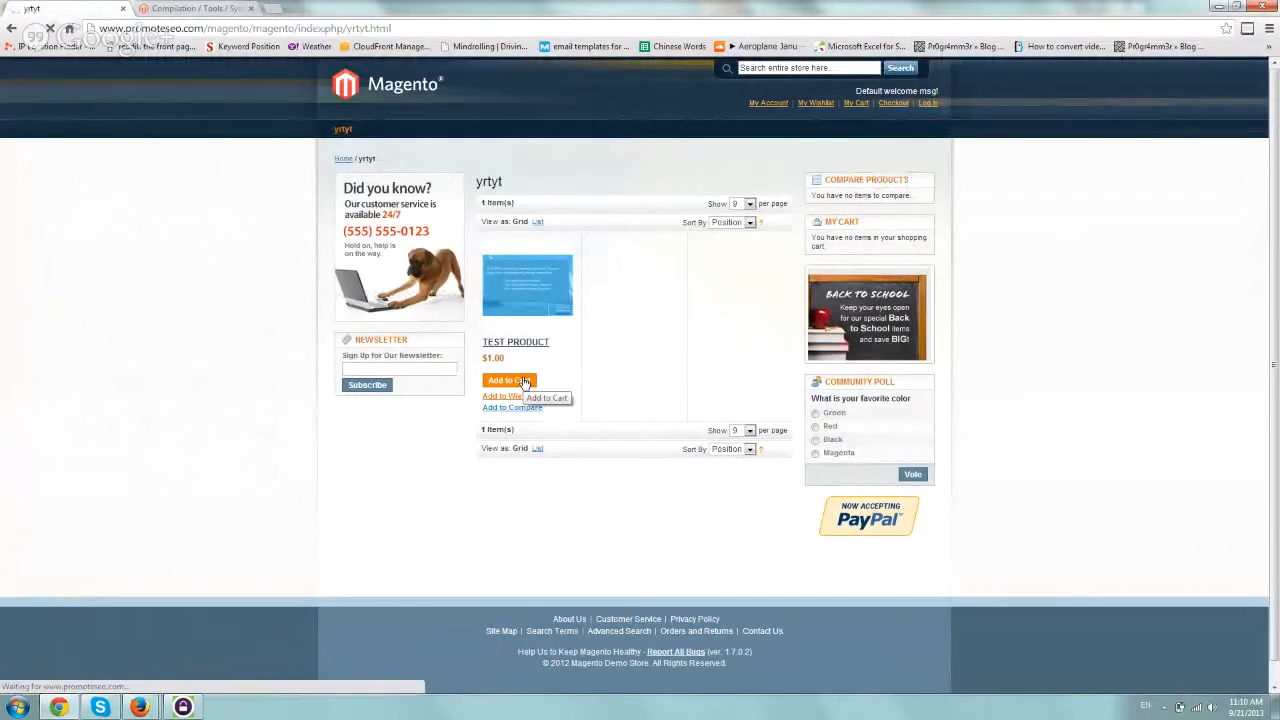
Step: Add TEST PRODUCT to the cart and proceed to checkout
{"action": "left_click", "coordinate": [504, 380]}
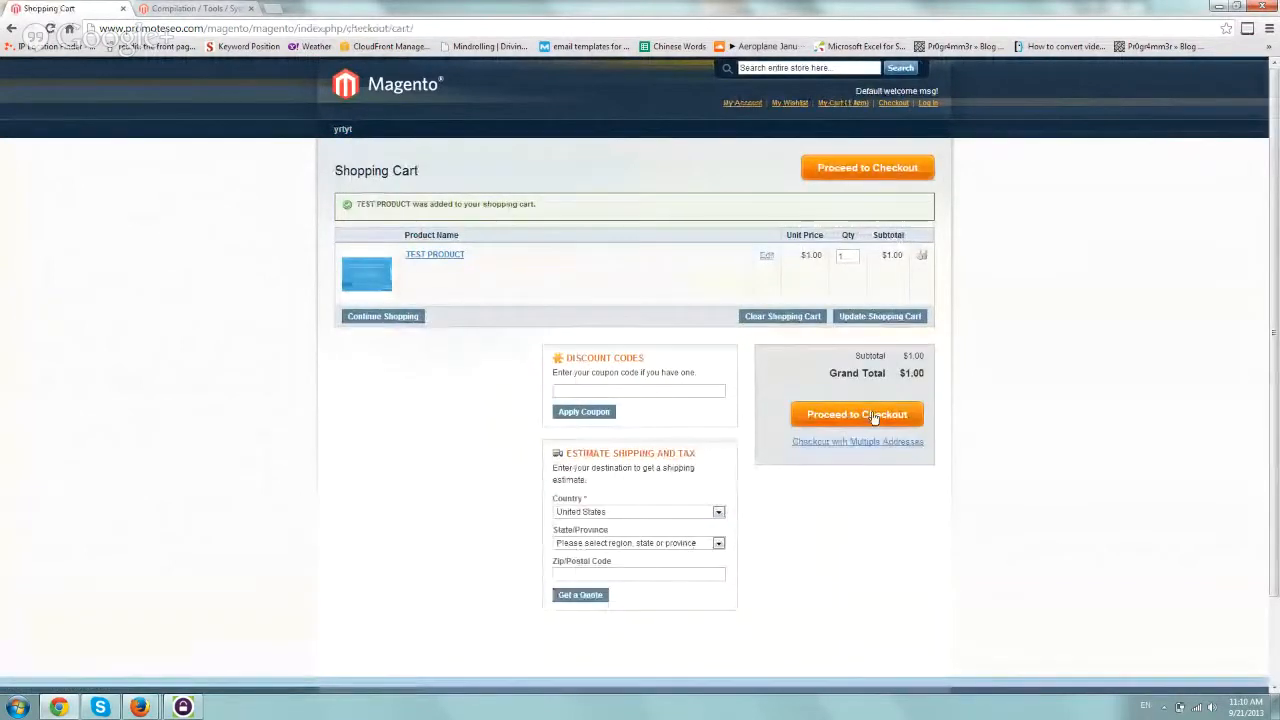
{"action": "left_click", "coordinate": [856, 414]}
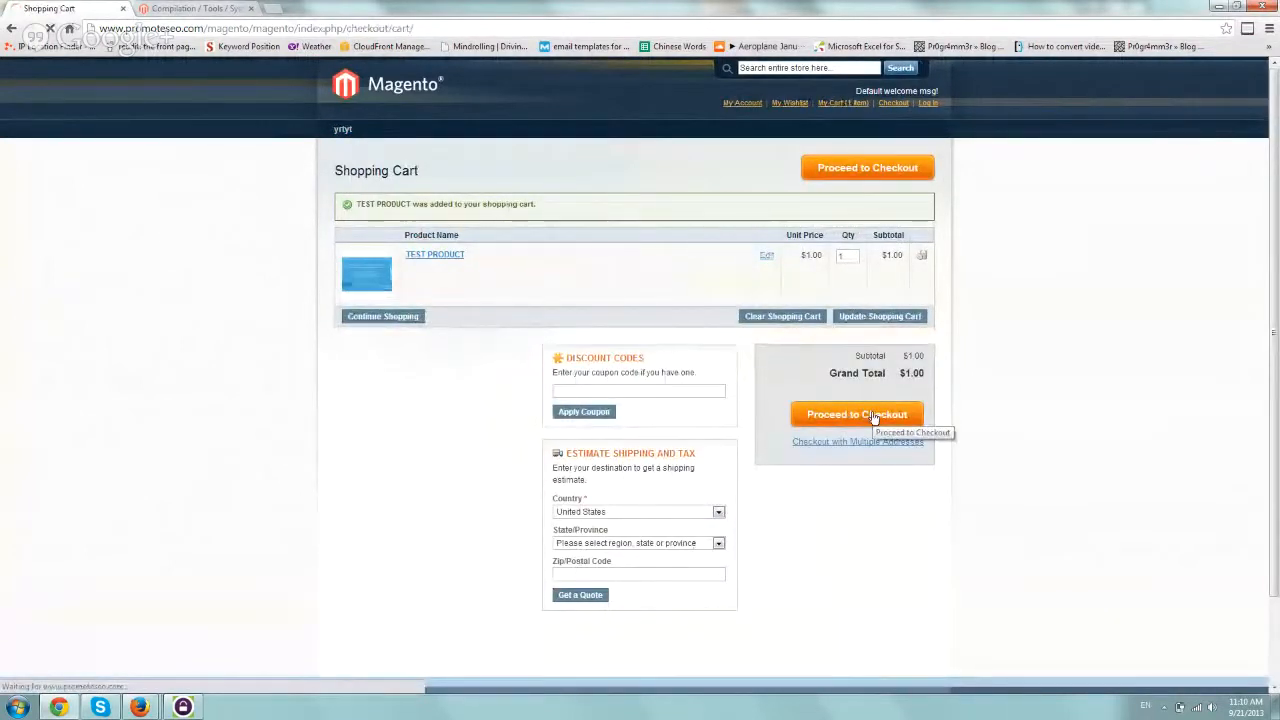
{"action": "left_click", "coordinate": [856, 414]}
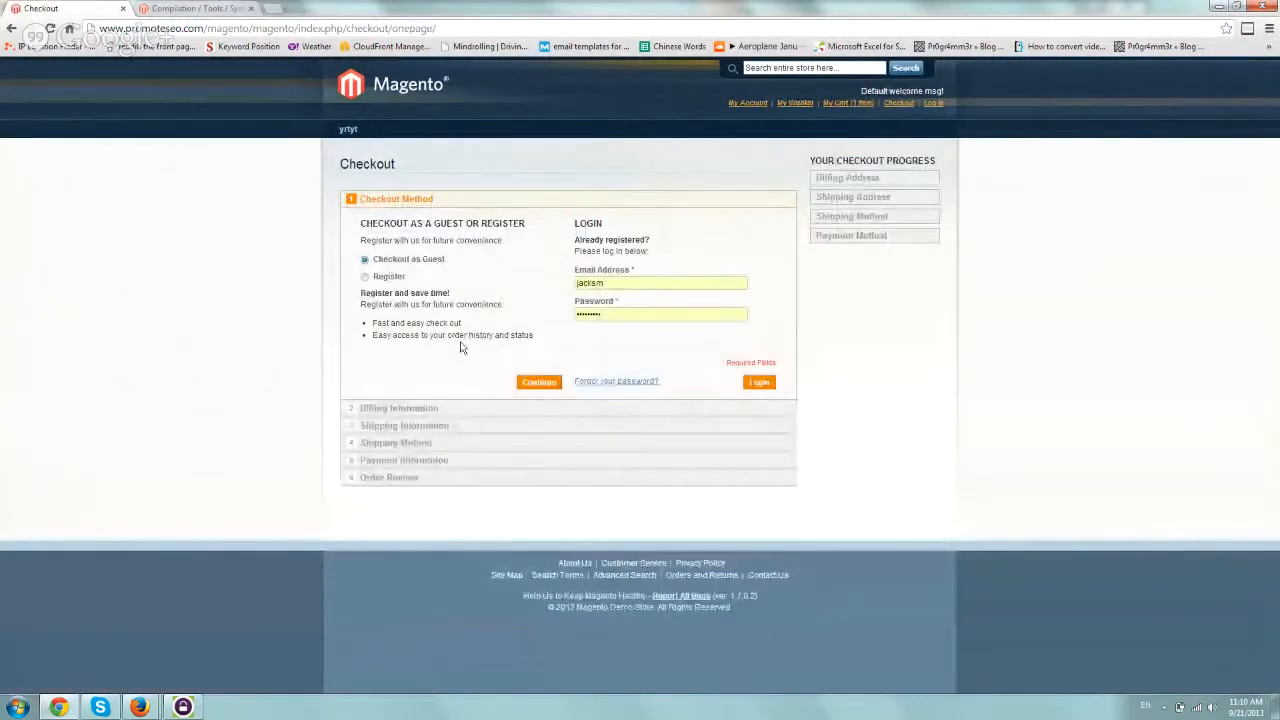
Step: Check out as guest and submit billing information with phone 54545454
{"action": "left_click", "coordinate": [540, 380]}
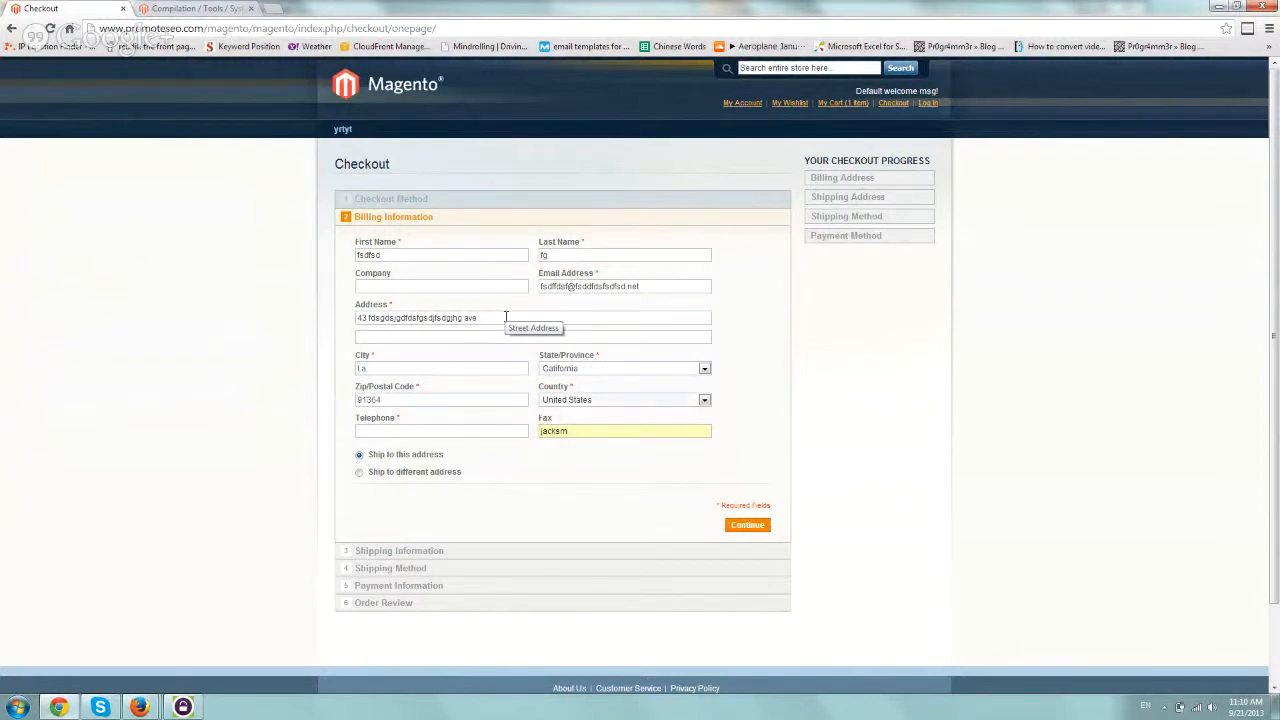
{"action": "type", "text": "54545454"}
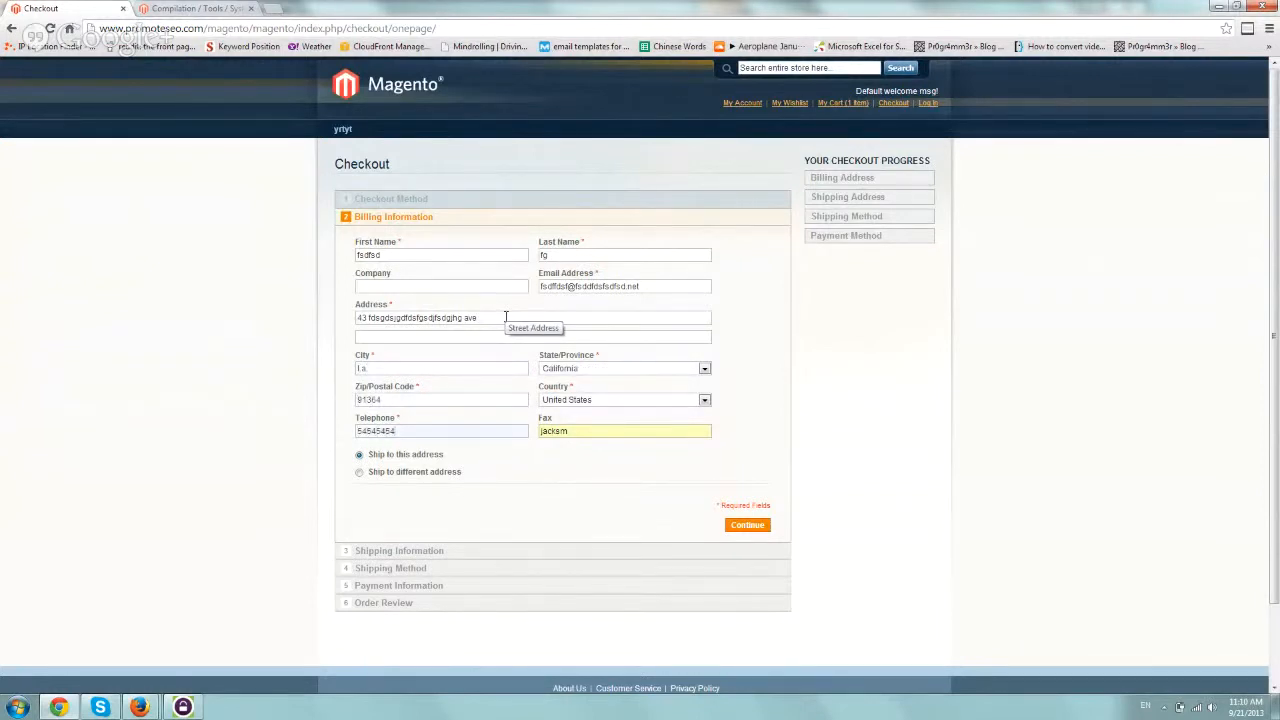
{"action": "left_click", "coordinate": [748, 524]}
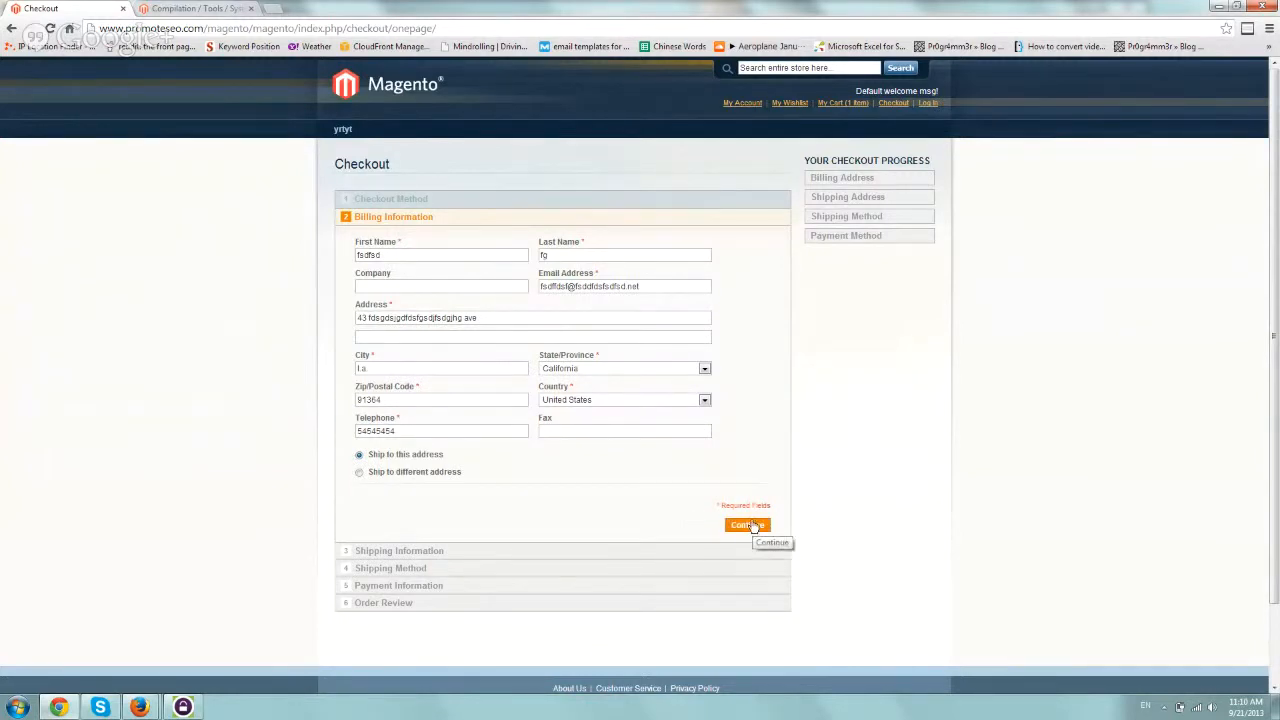
{"action": "left_click", "coordinate": [748, 524]}
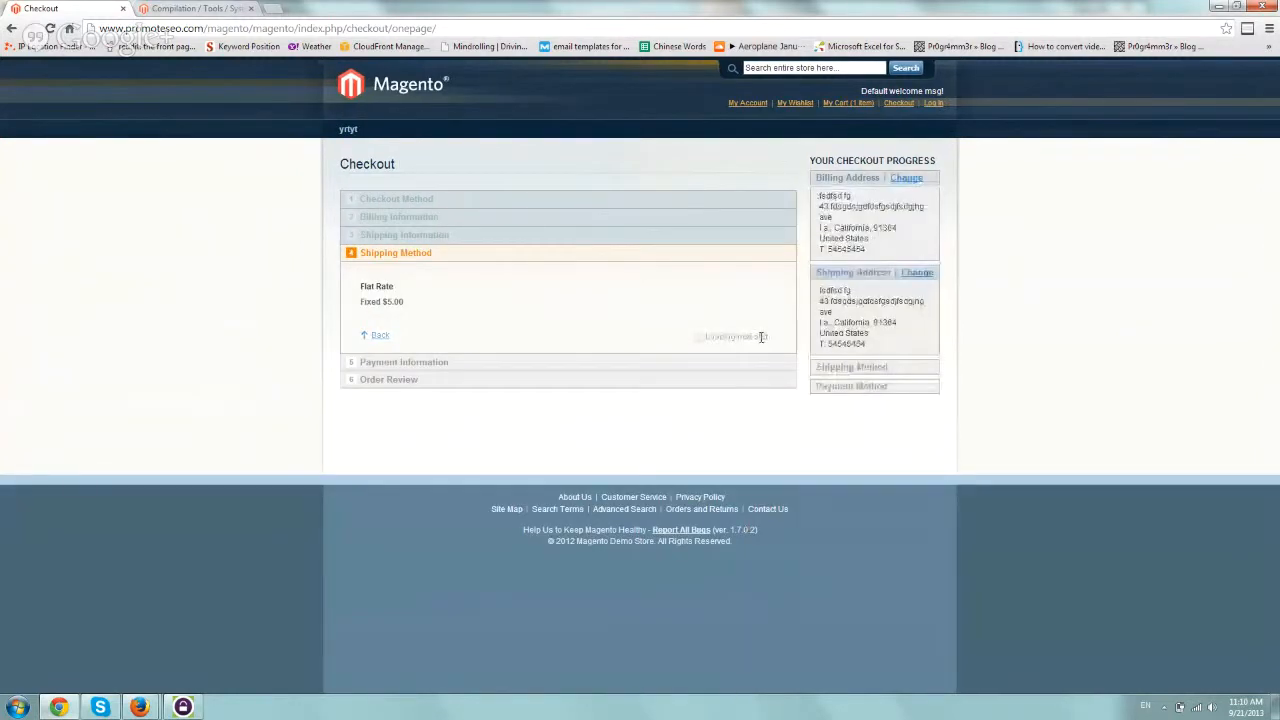
Step: Accept Flat Rate shipping, choose PayPal payment and place the $6.00 order
{"action": "left_click", "coordinate": [736, 336]}
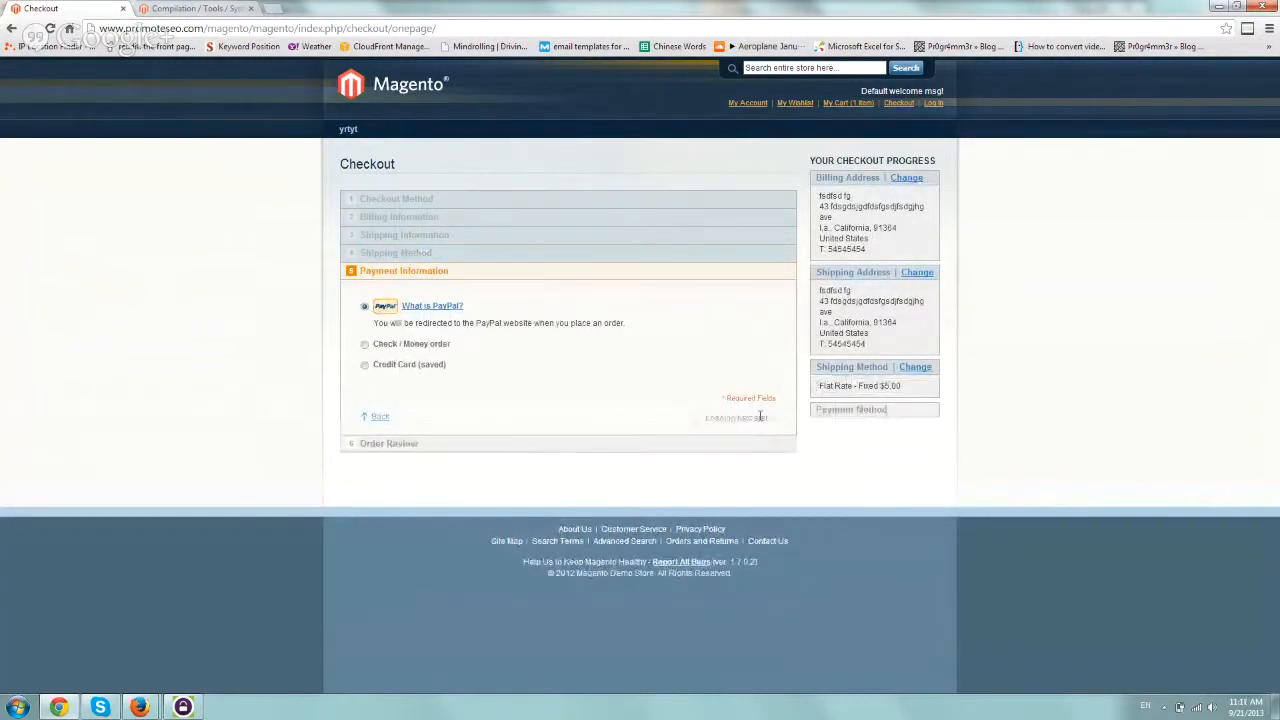
{"action": "left_click", "coordinate": [750, 420]}
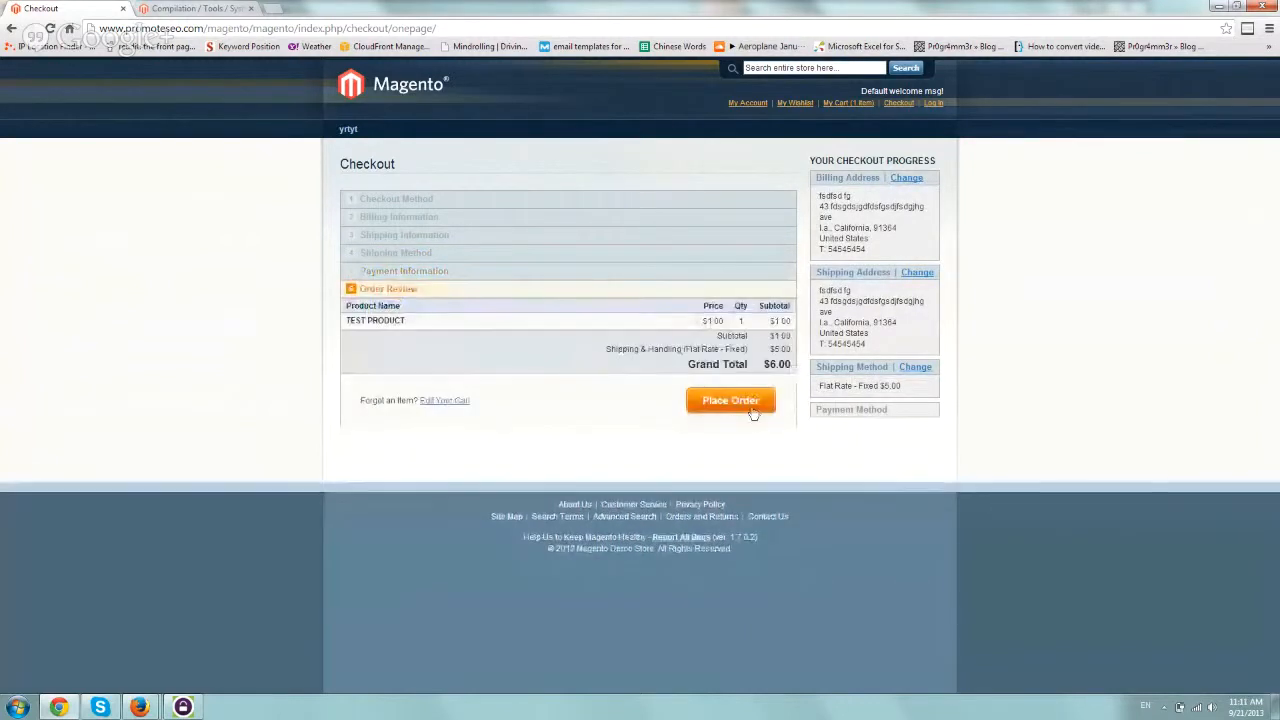
{"action": "left_click", "coordinate": [730, 400]}
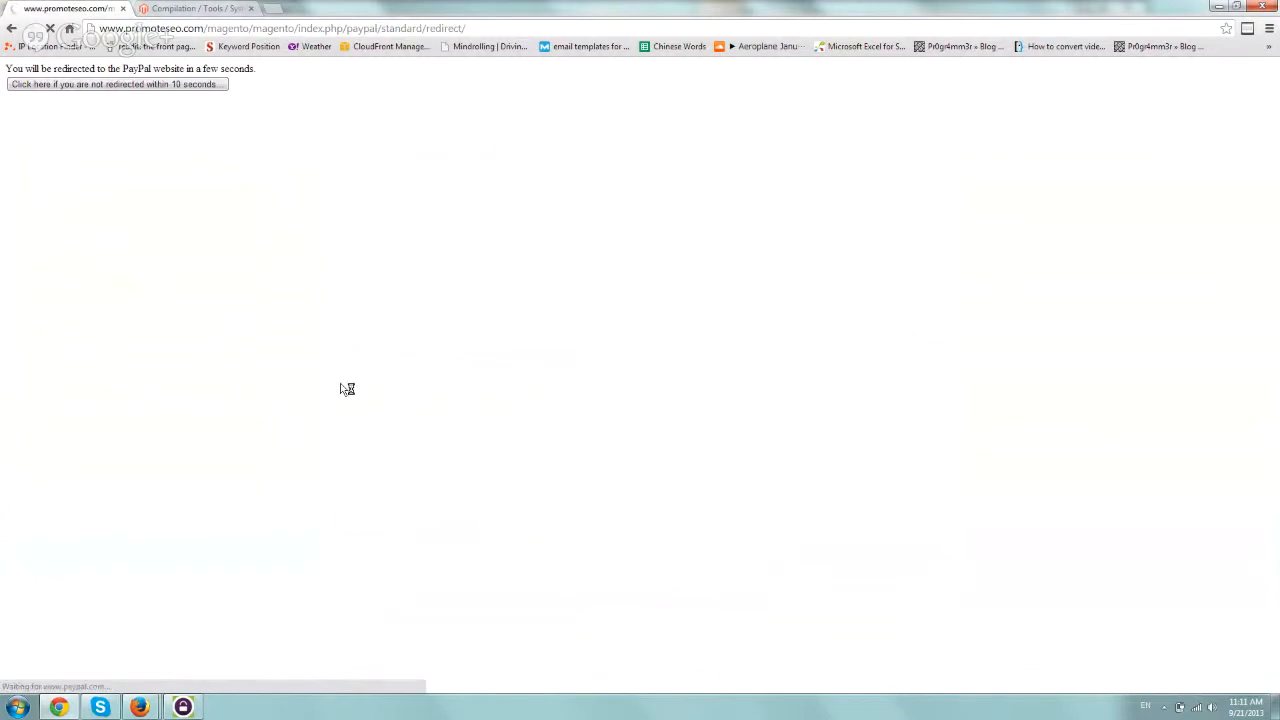
{"action": "mouse_move", "coordinate": [312, 386]}
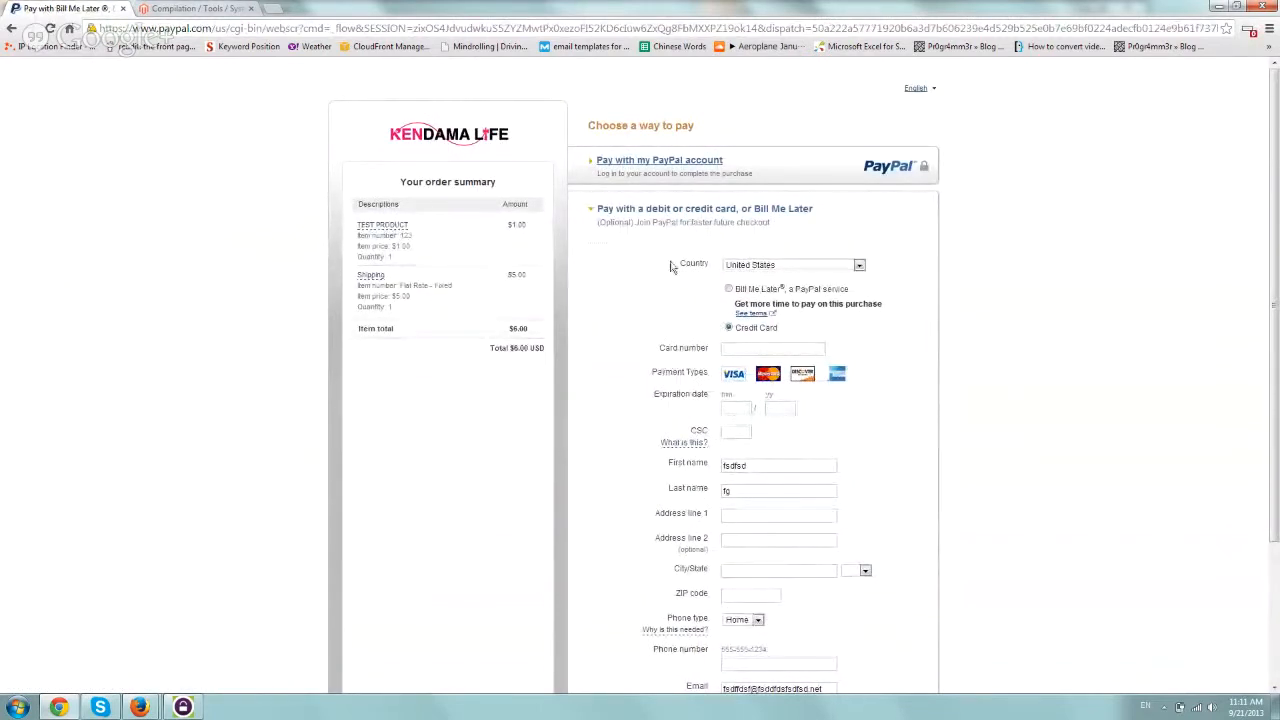
{"action": "mouse_move", "coordinate": [696, 160]}
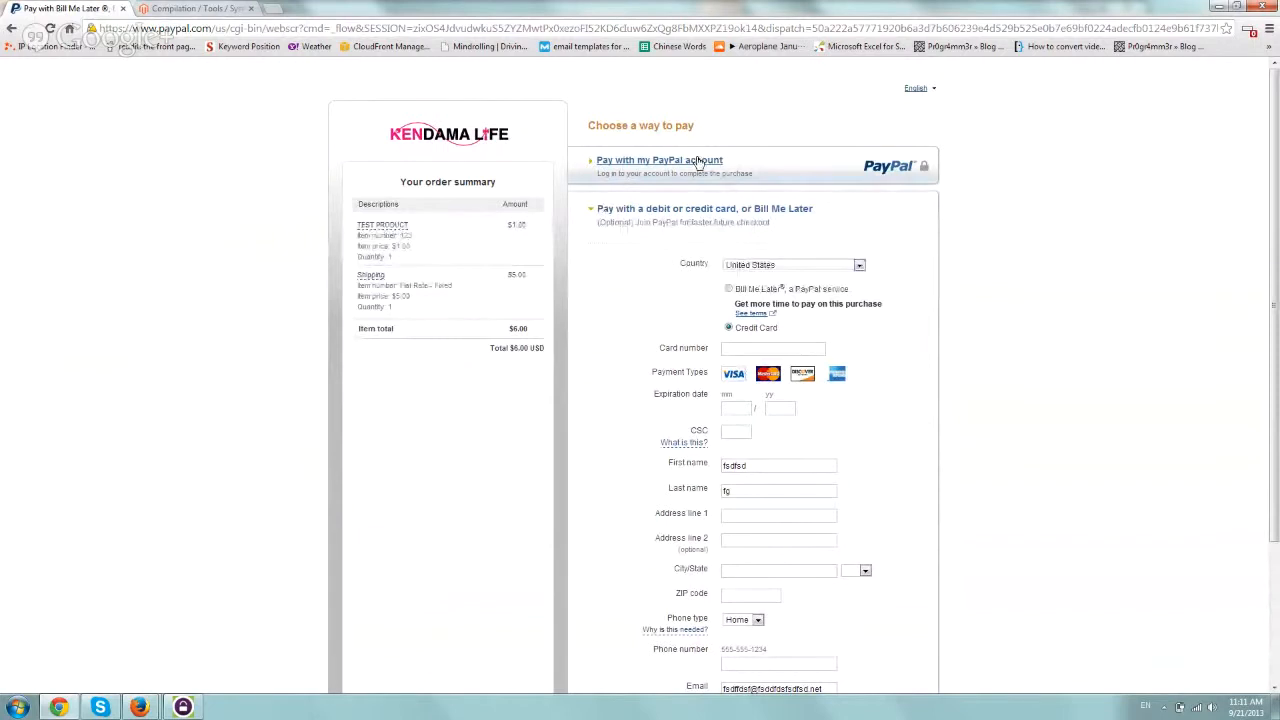
Step: Choose 'Pay with my PayPal account' and start entering the login email
{"action": "left_click", "coordinate": [660, 160]}
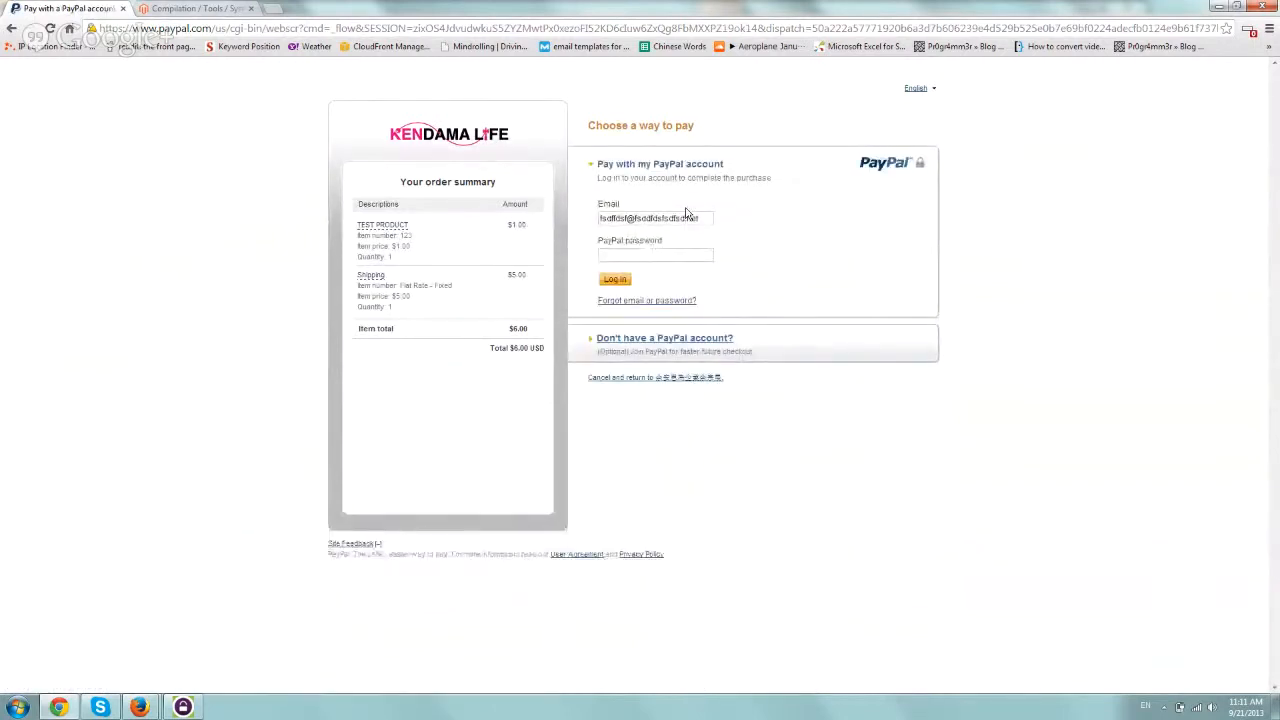
{"action": "left_click", "coordinate": [656, 218]}
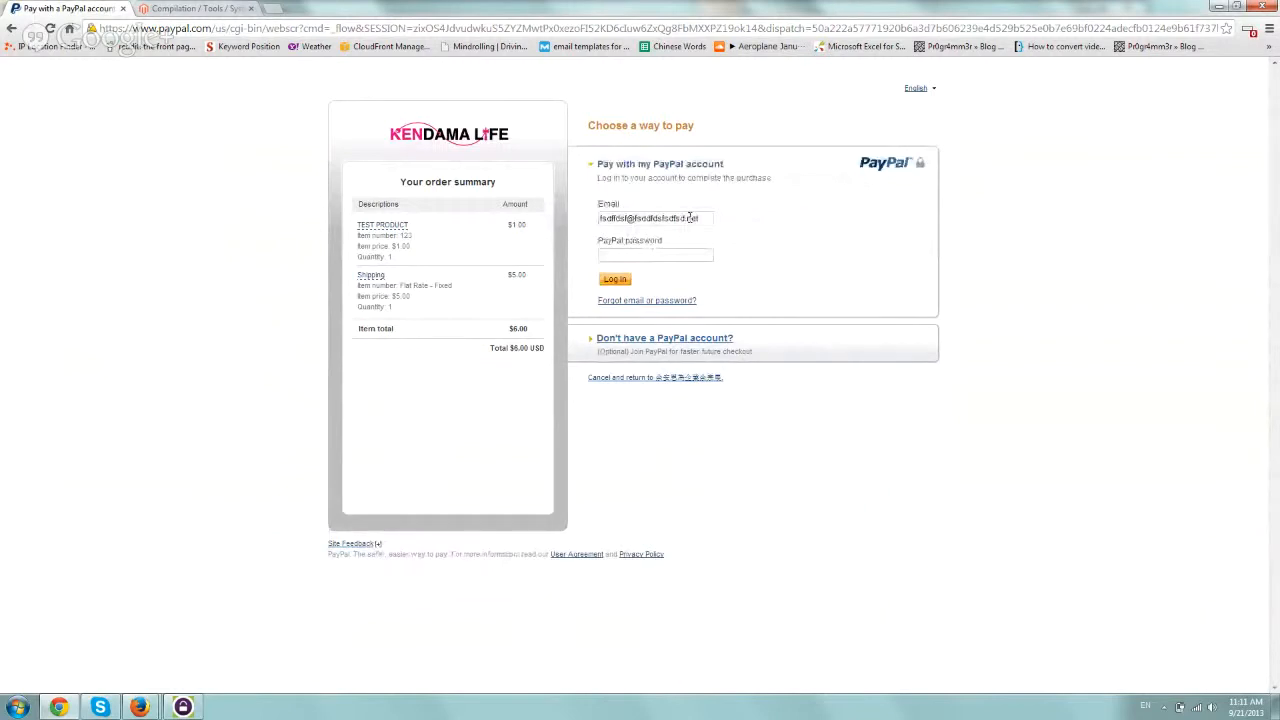